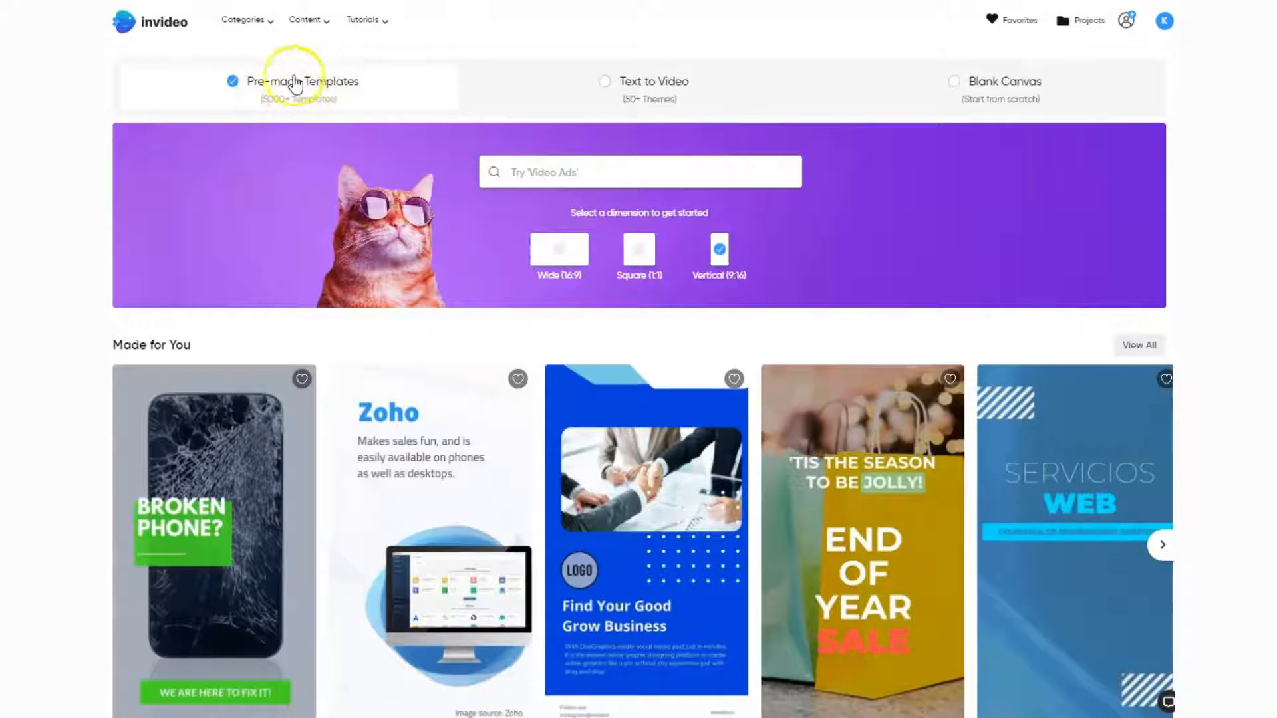
mouse_move(346, 107)
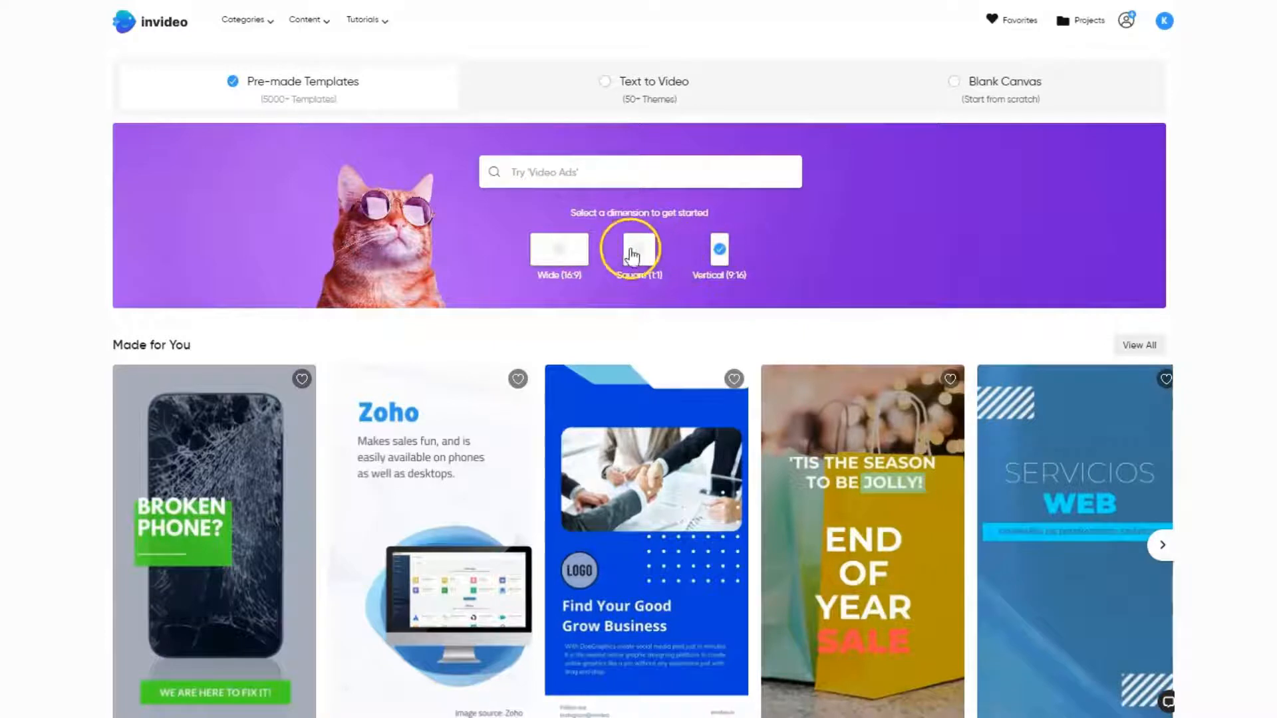
Try the square 1:1 format, then return to vertical 9:16 for the pre-made templates.
click(719, 249)
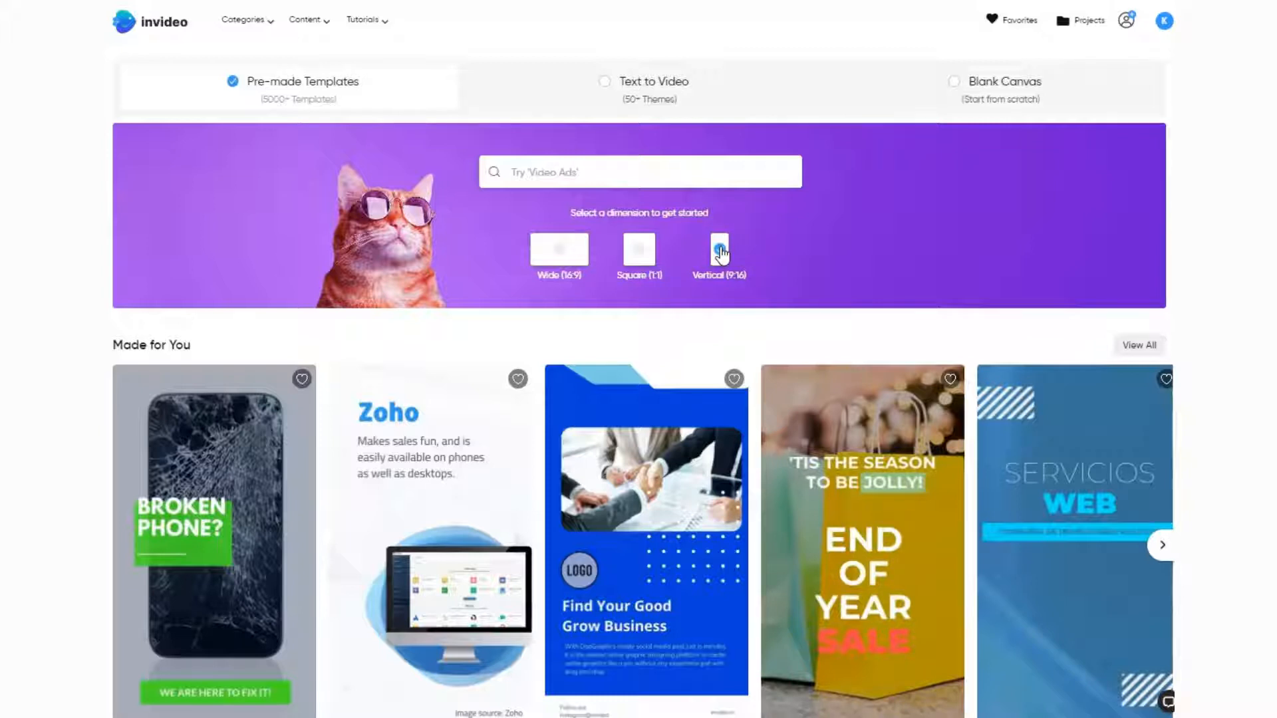
click(718, 249)
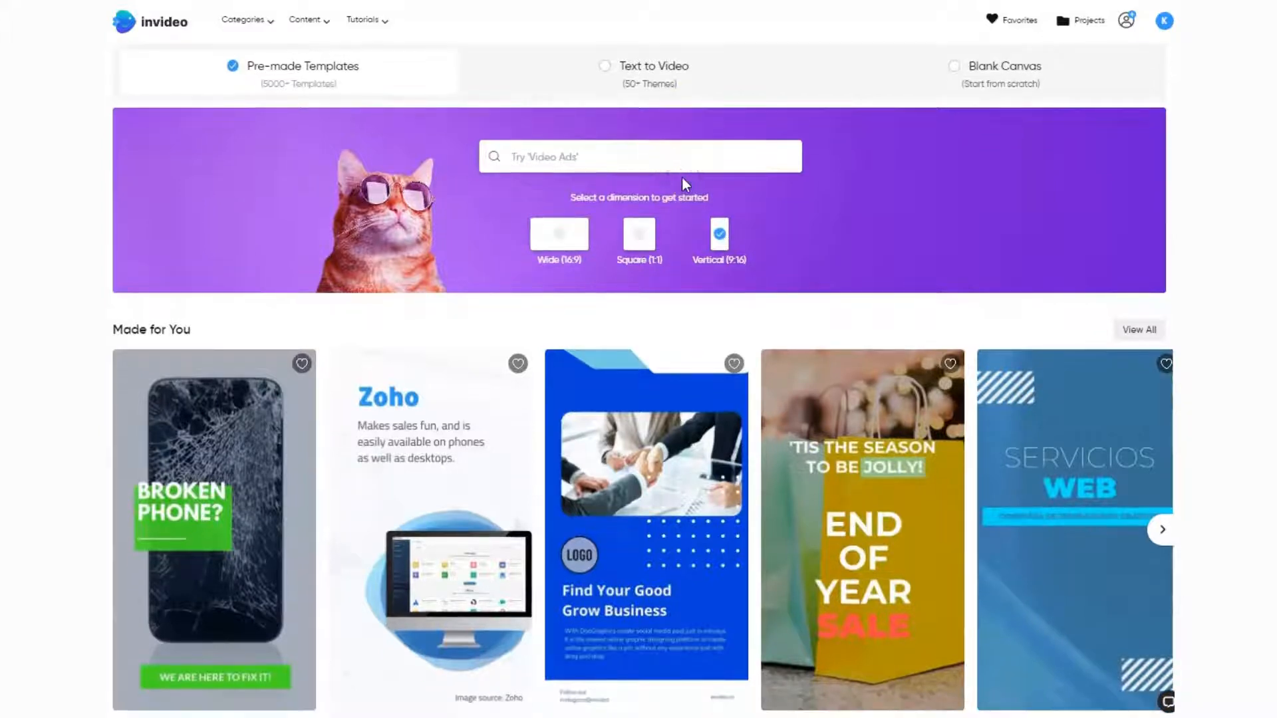
Search templates for 'food', restrict to vertical 9:16 and browse the results.
text(food)
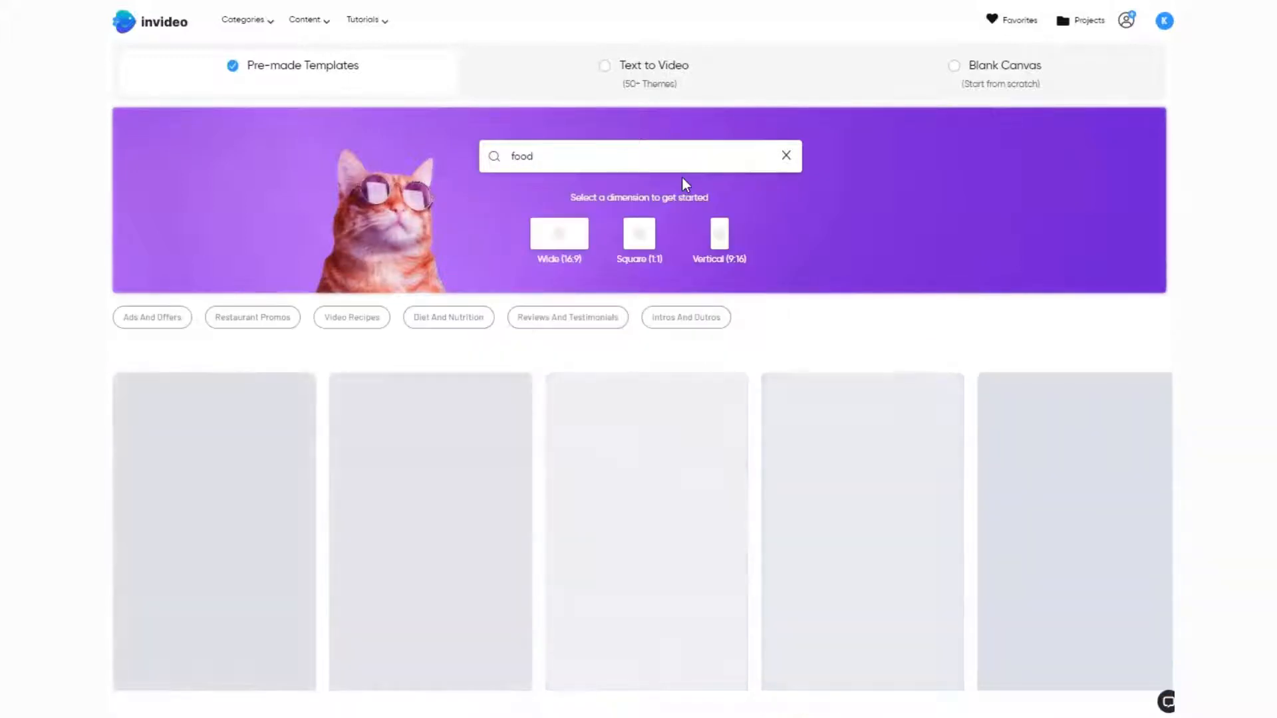
click(719, 234)
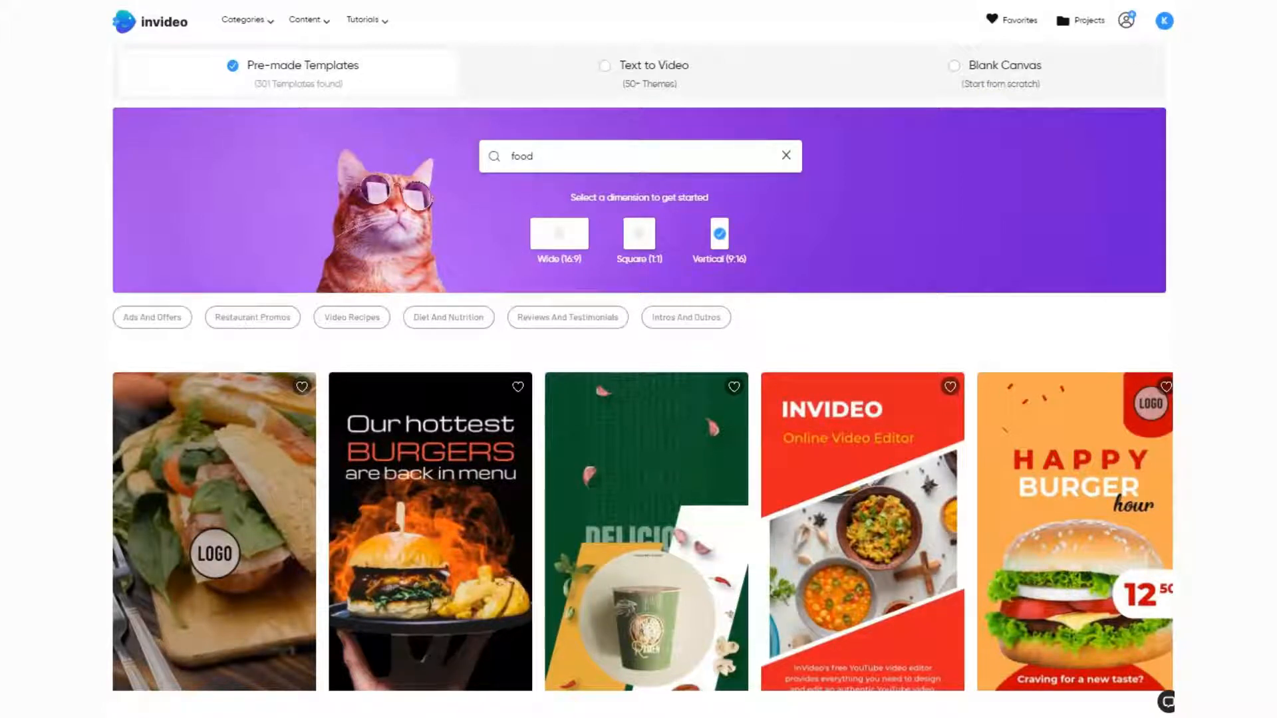
scroll(down, 3)
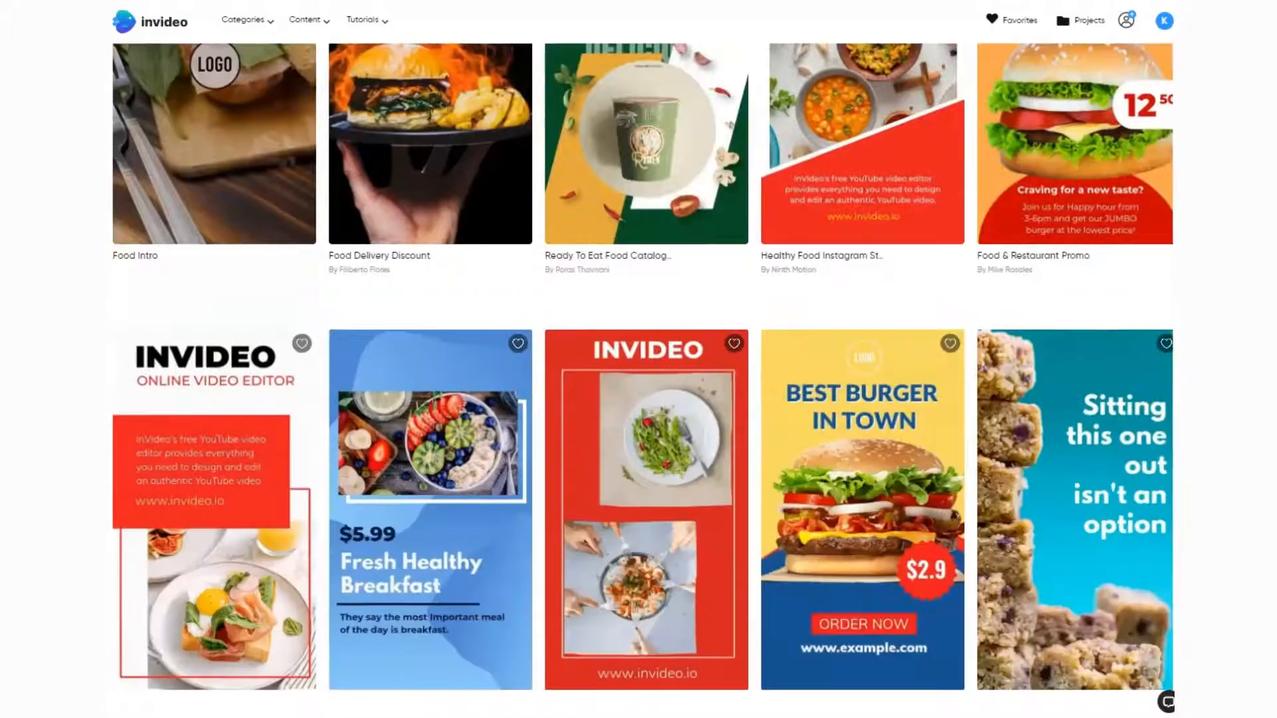
scroll(down, 3)
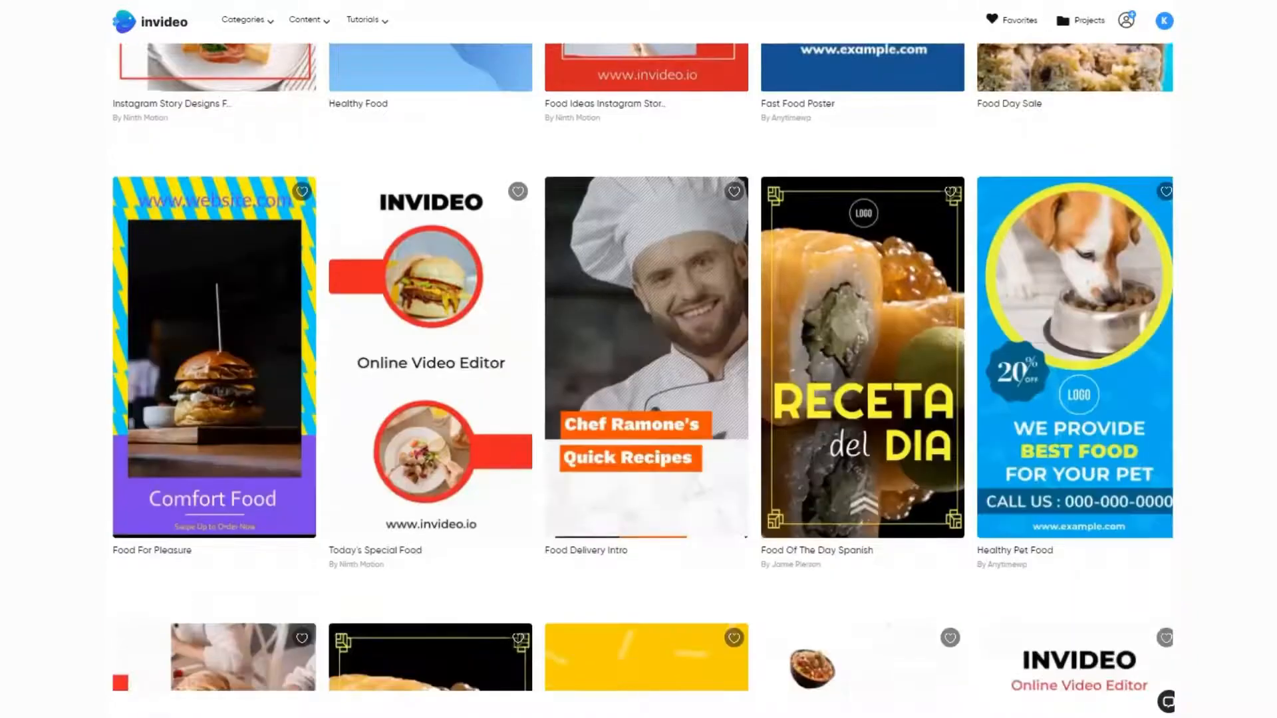
scroll(down, 3)
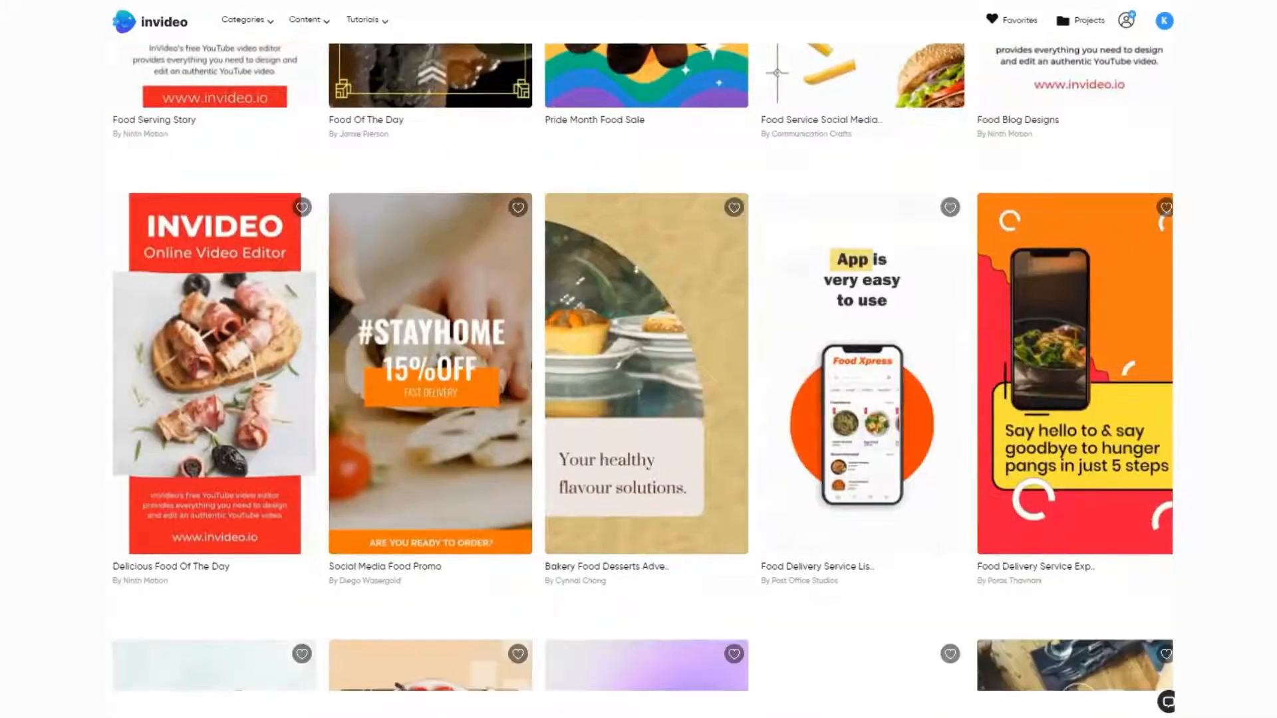
scroll(down, 3)
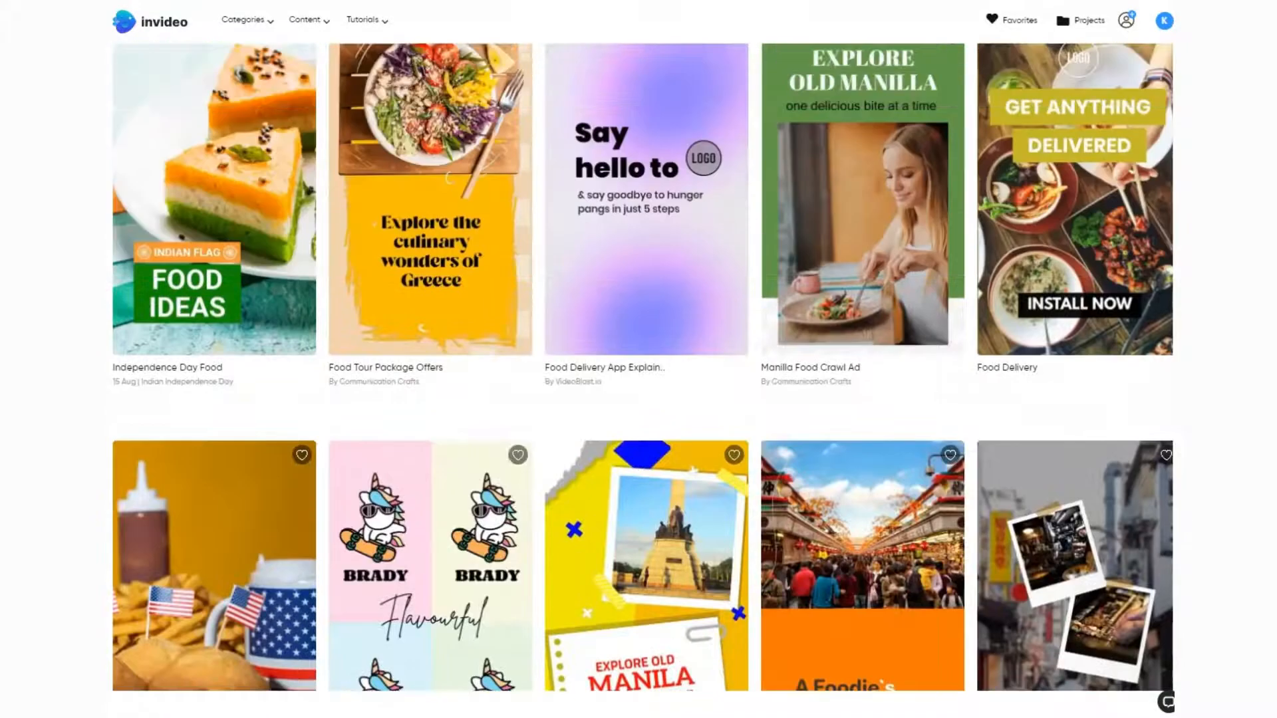
scroll(down, 3)
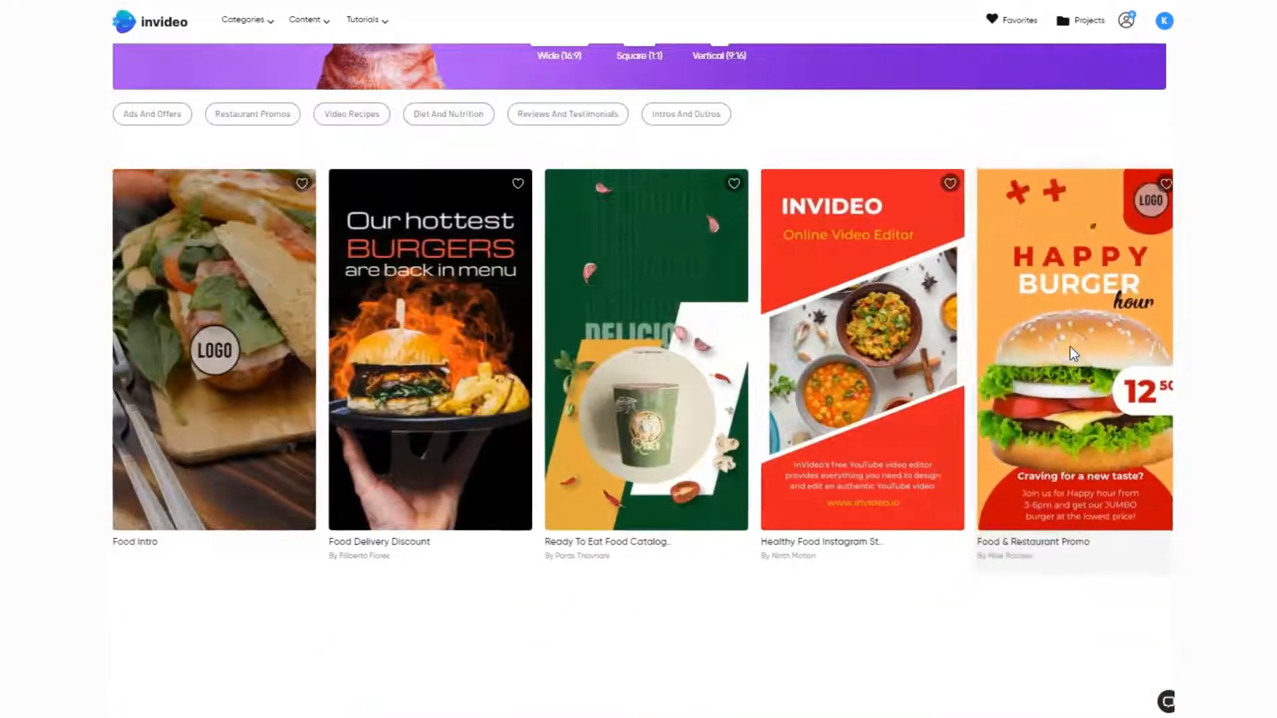
Preview the Food & Restaurant Promo burger template and use it for a vertical project.
click(1073, 350)
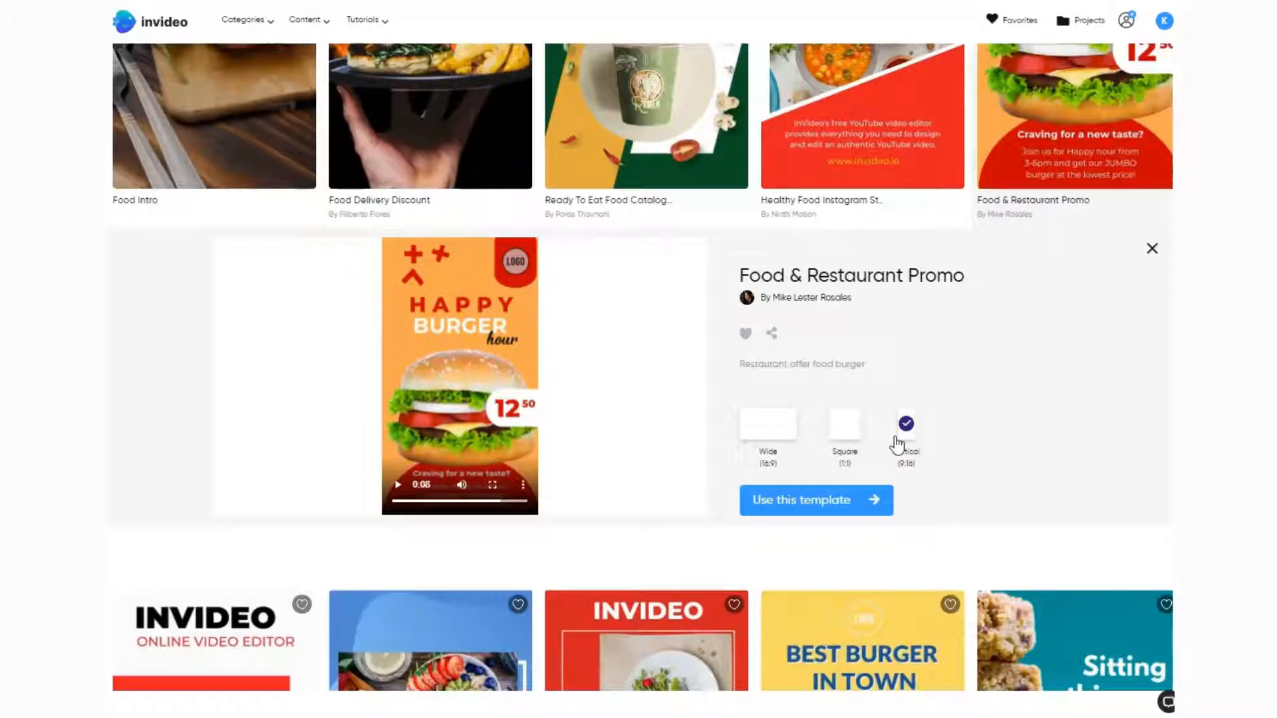
mouse_move(770, 437)
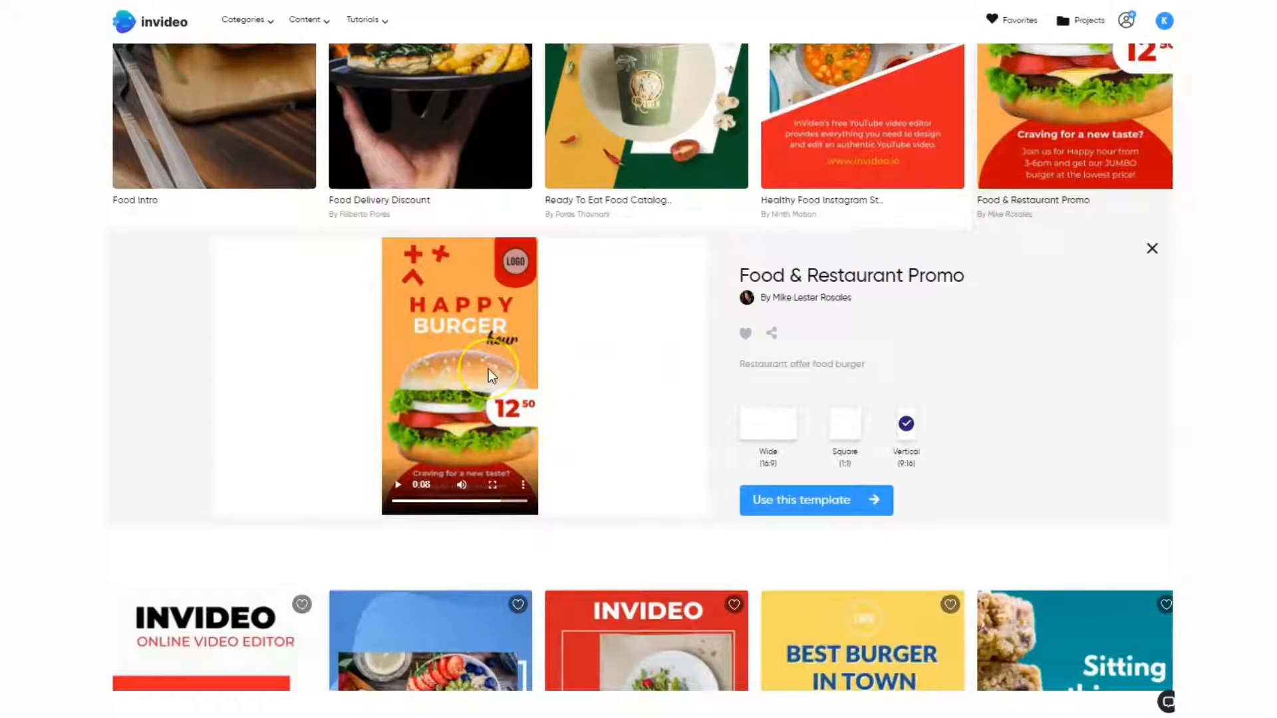
mouse_move(805, 511)
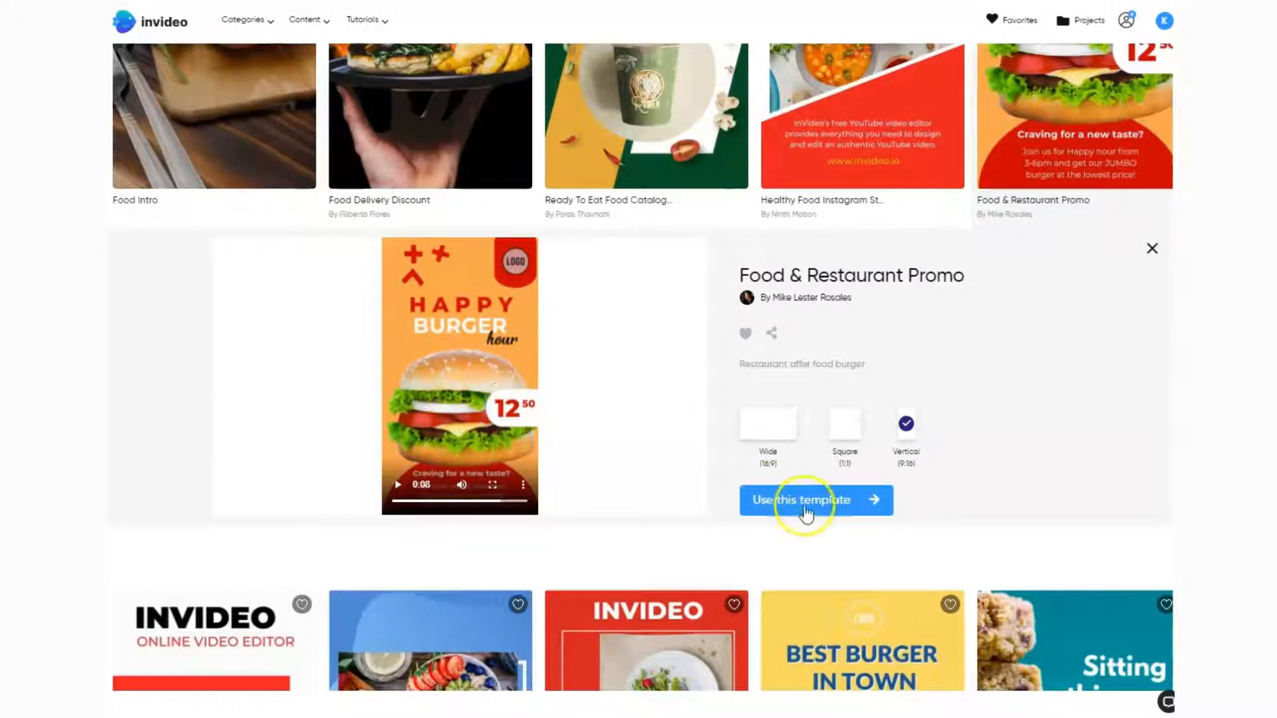
click(807, 500)
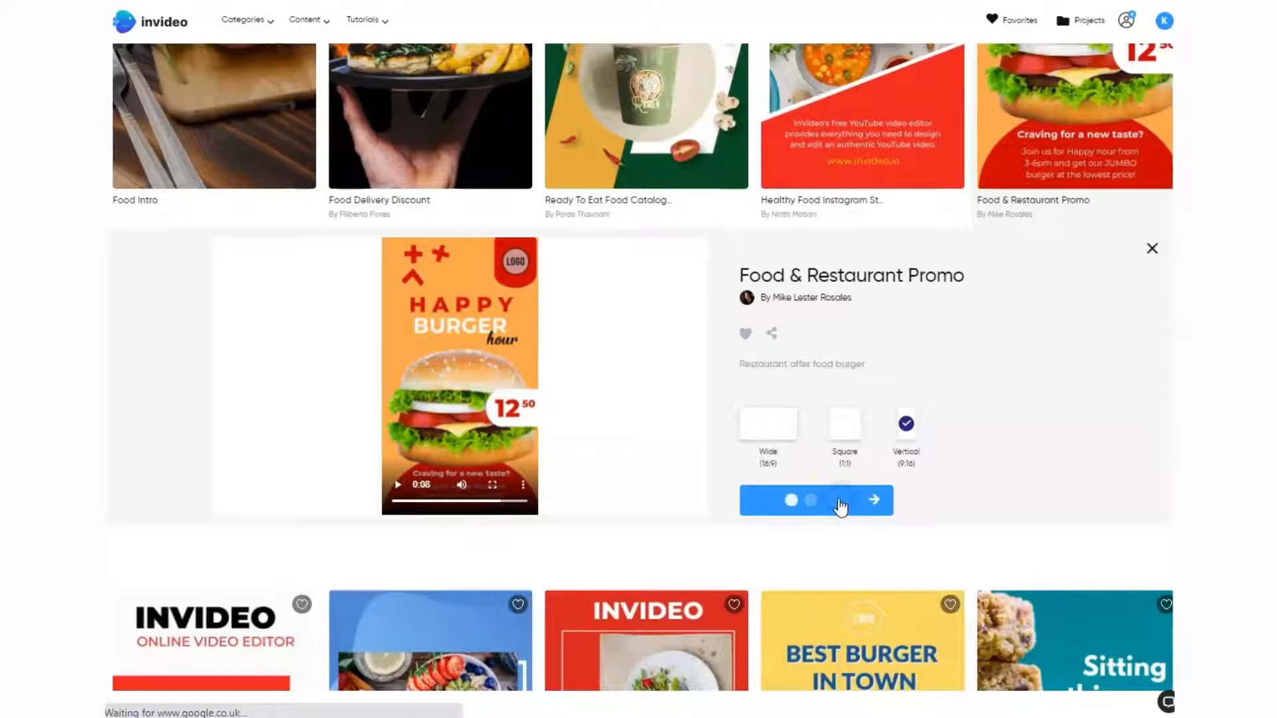
Load the editor and rename the numbered project to 'burger'.
click(873, 499)
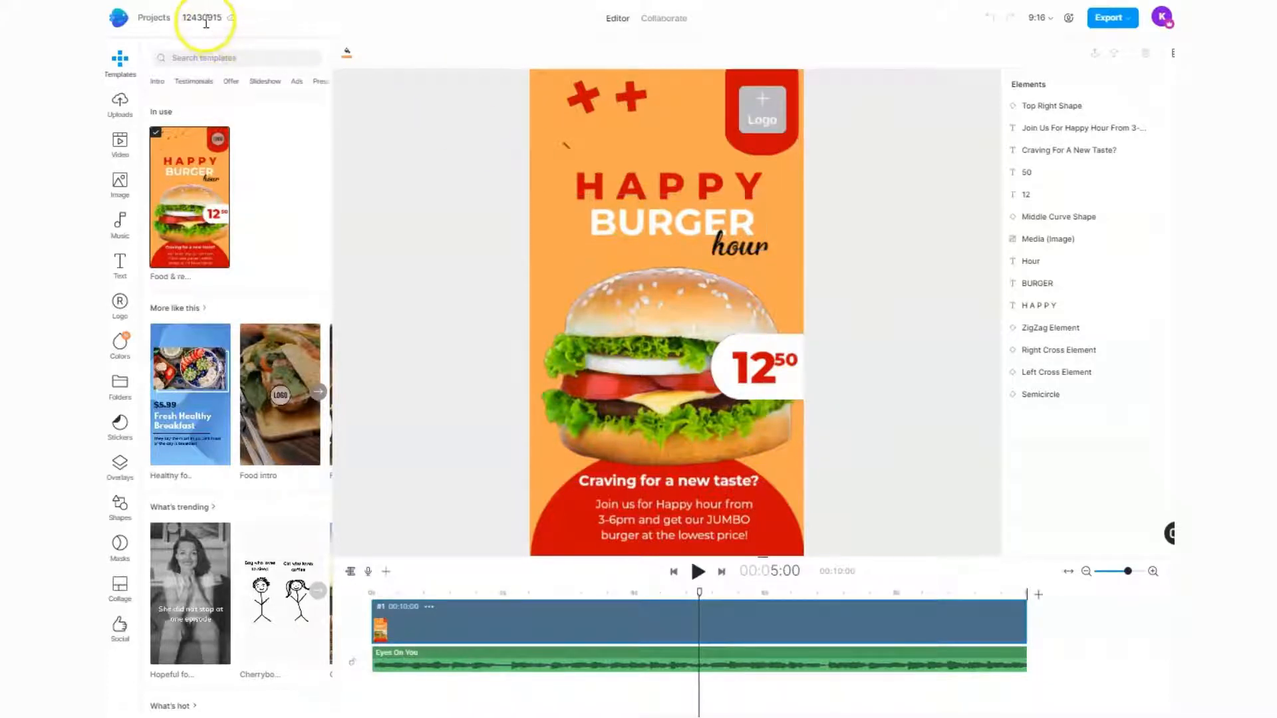
double_click(203, 17)
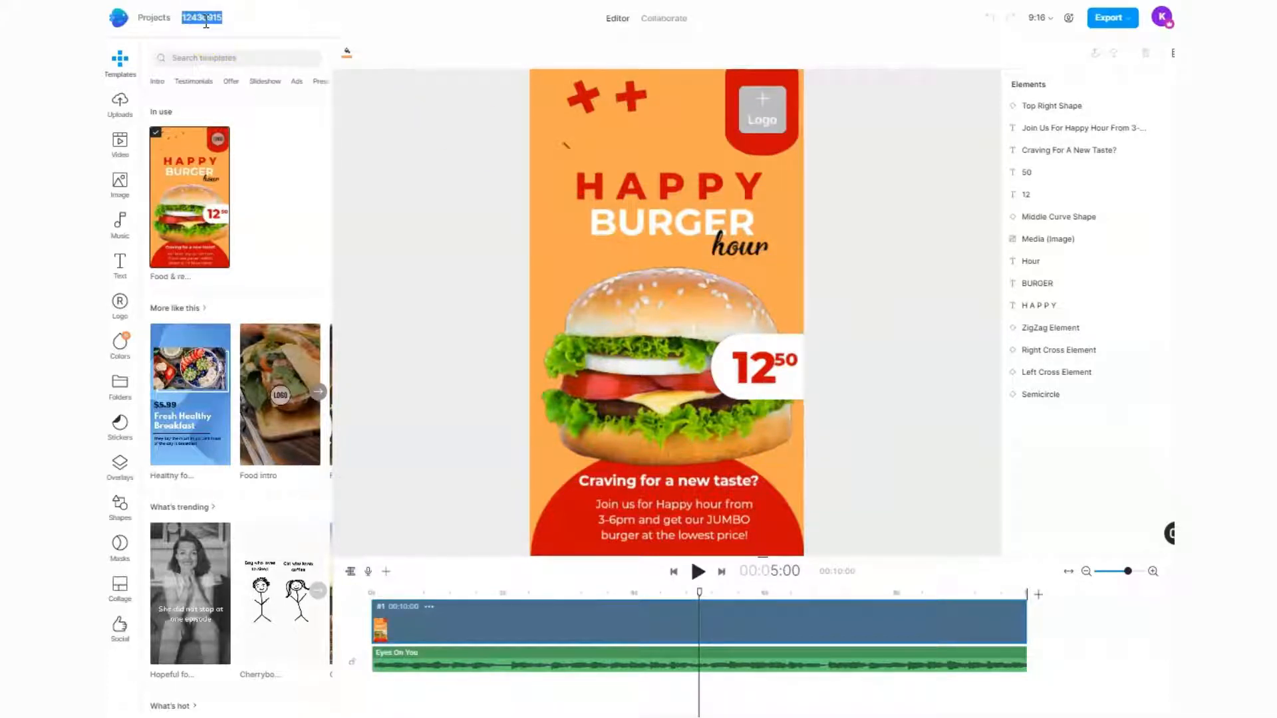
text(burger 1)
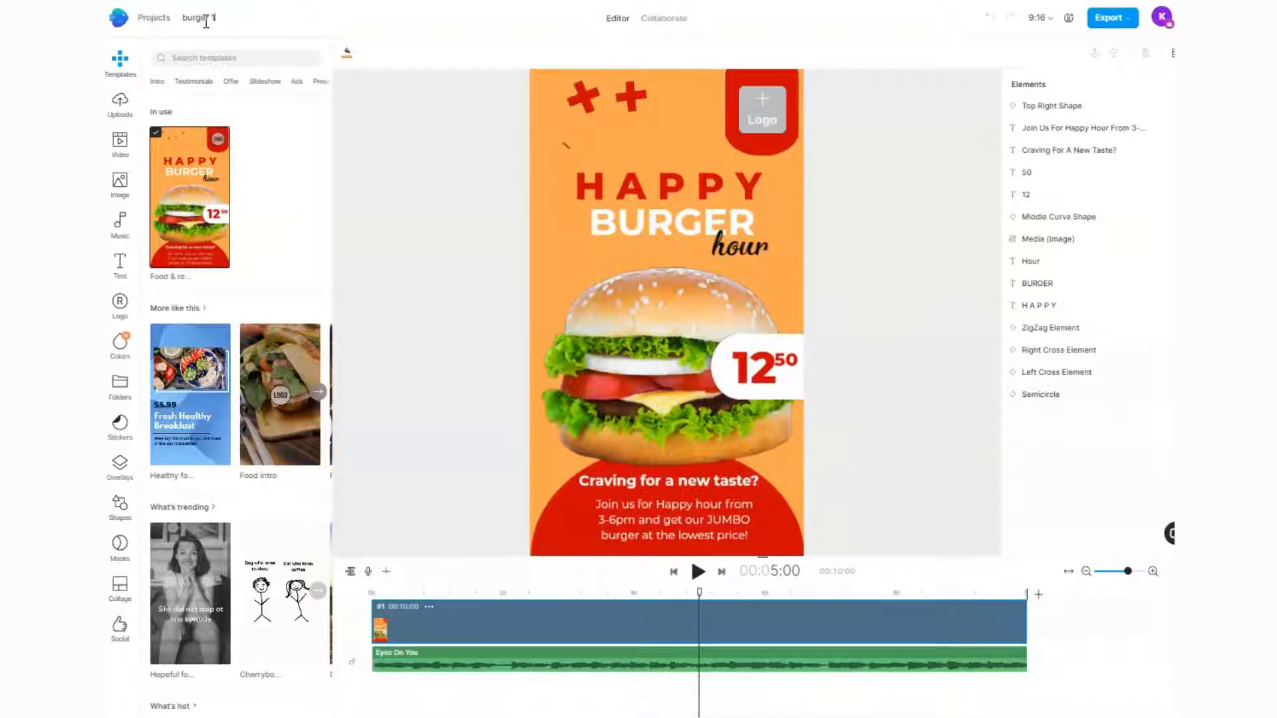
mouse_move(267, 28)
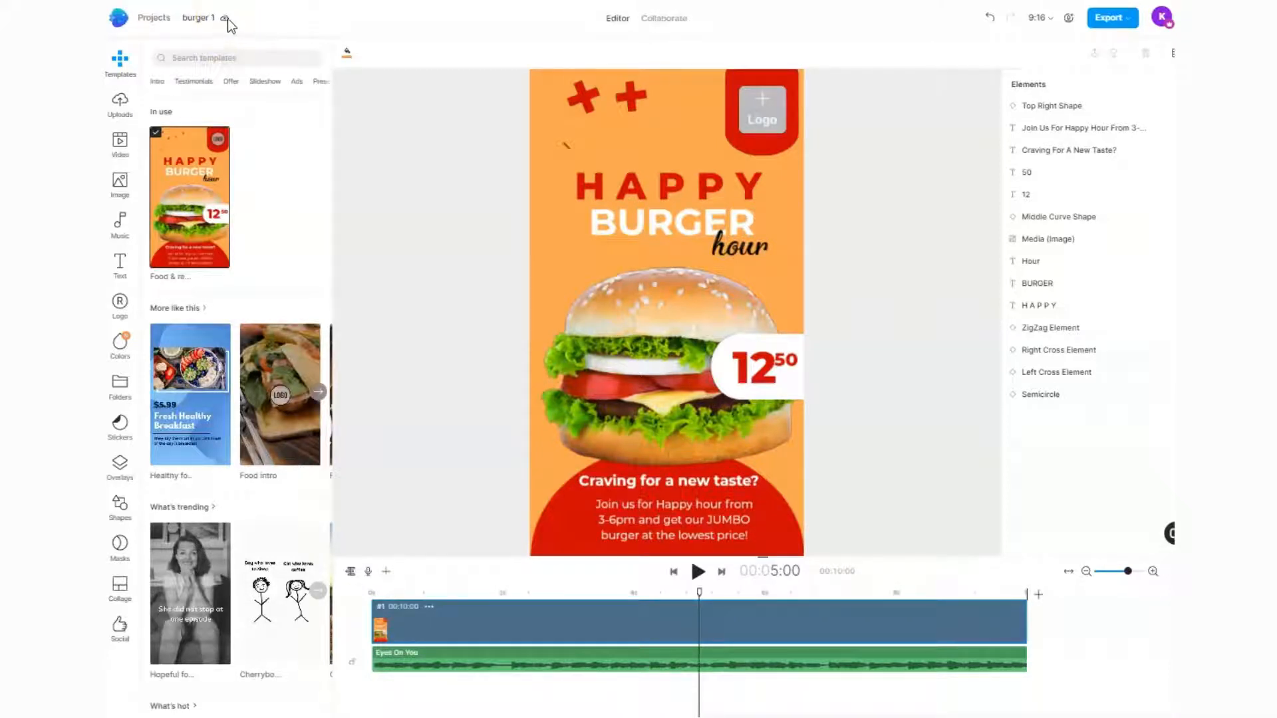
Confirm the 'burger 1' name and move the playhead to about eight seconds in.
click(661, 637)
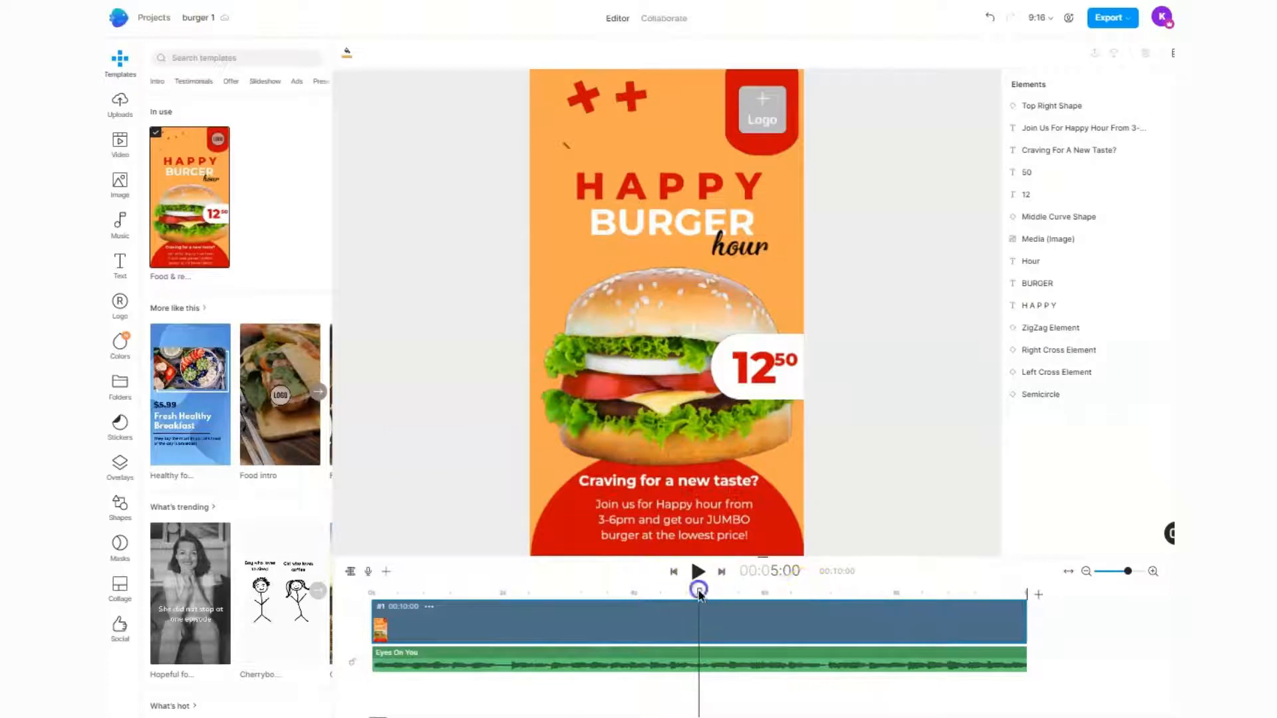
drag(699, 591, 407, 593)
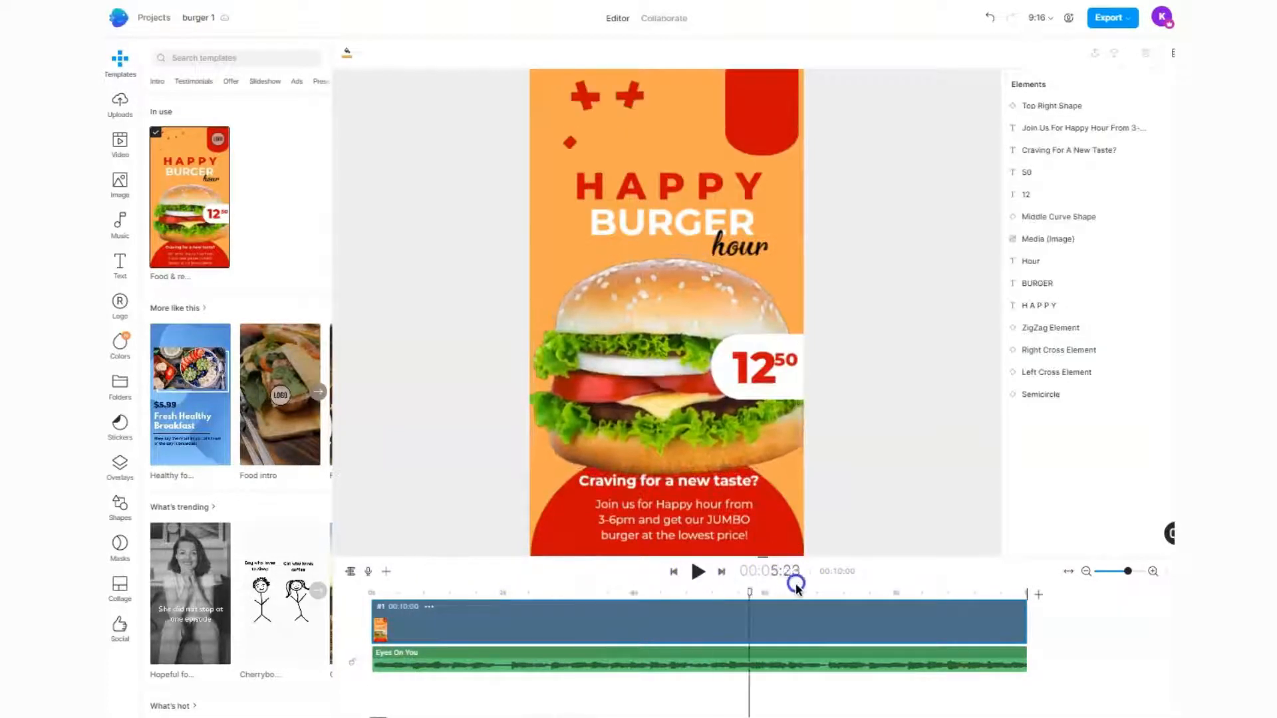
drag(796, 585, 931, 585)
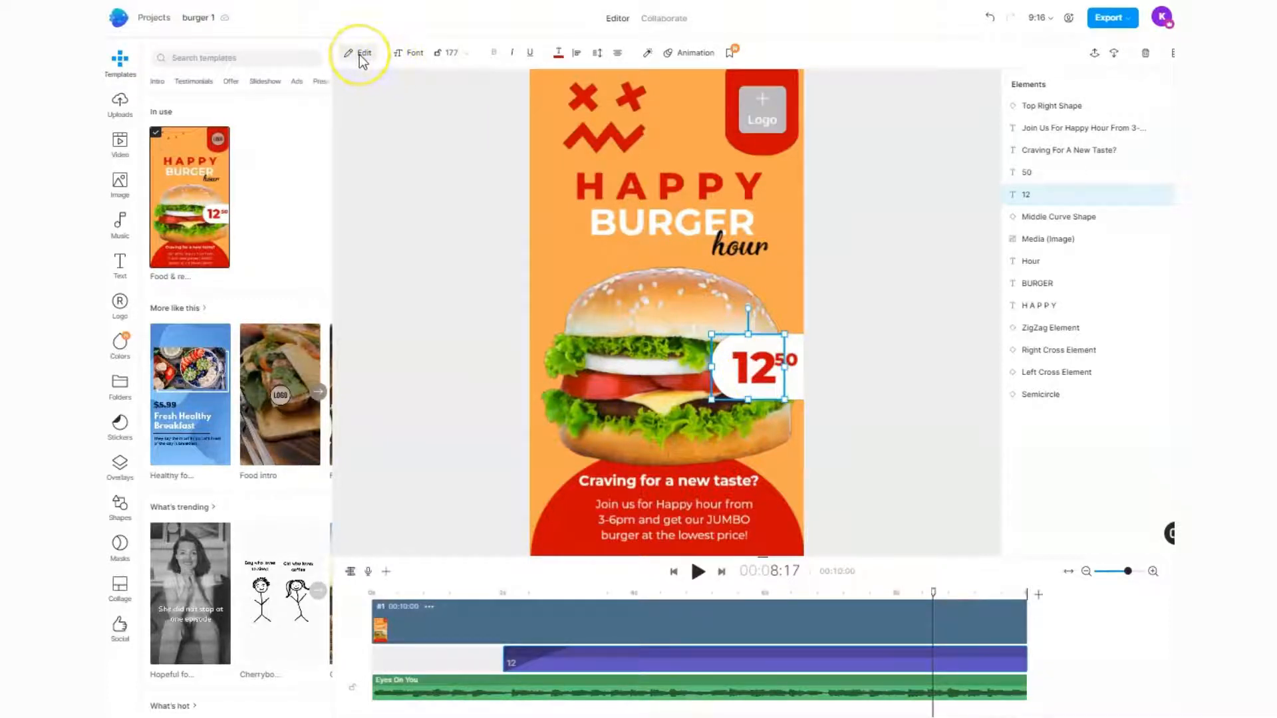
Change the price number 12 to 15 and move the 50 cents back beside it.
click(364, 52)
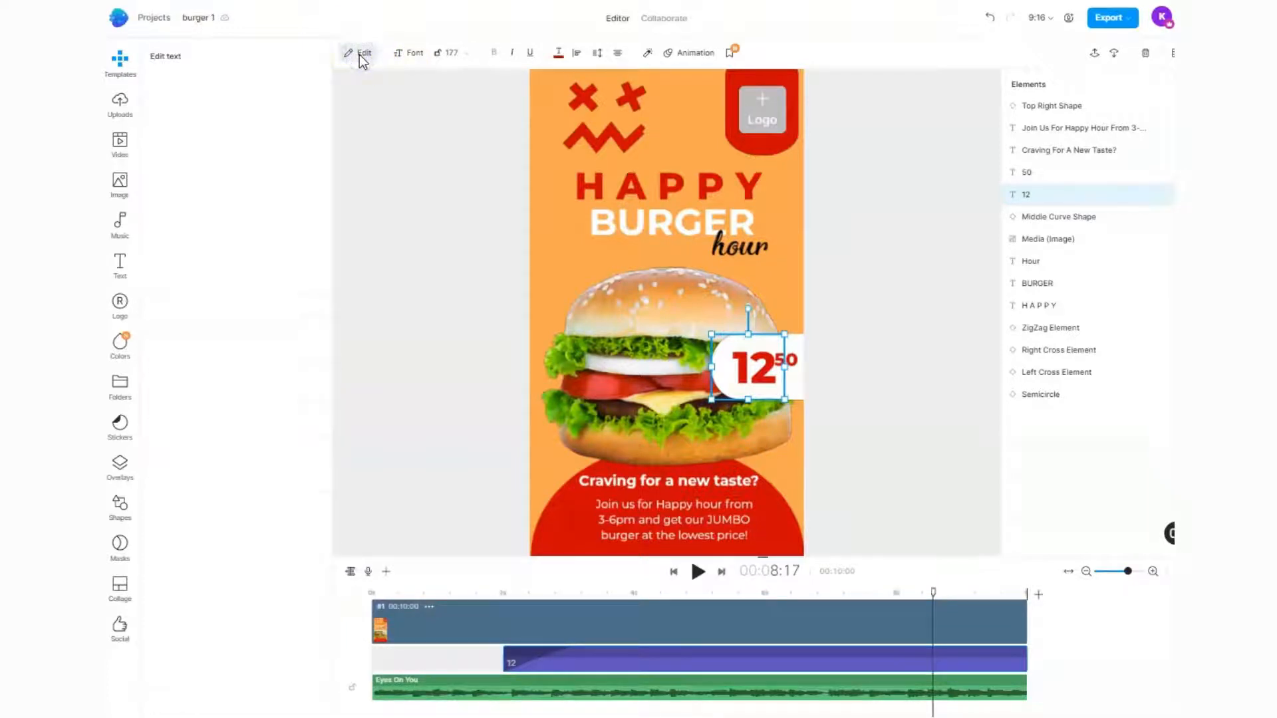
click(364, 52)
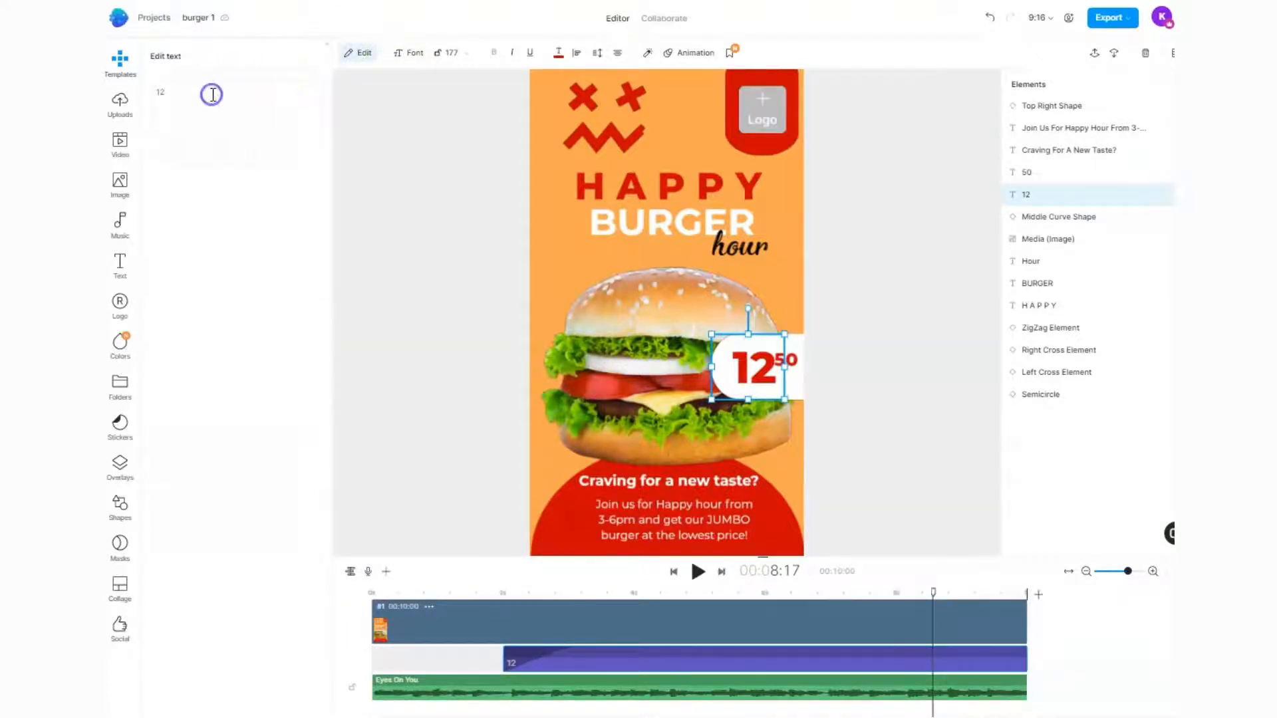
text(15)
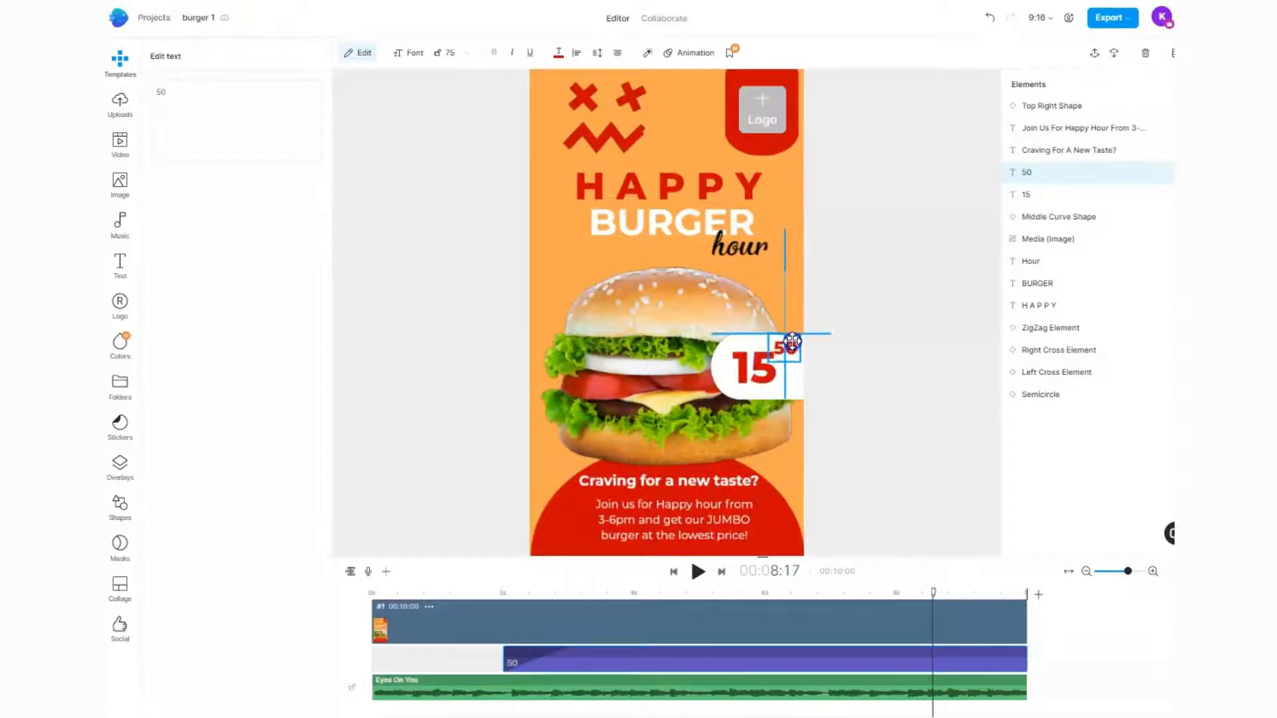
drag(795, 341, 797, 362)
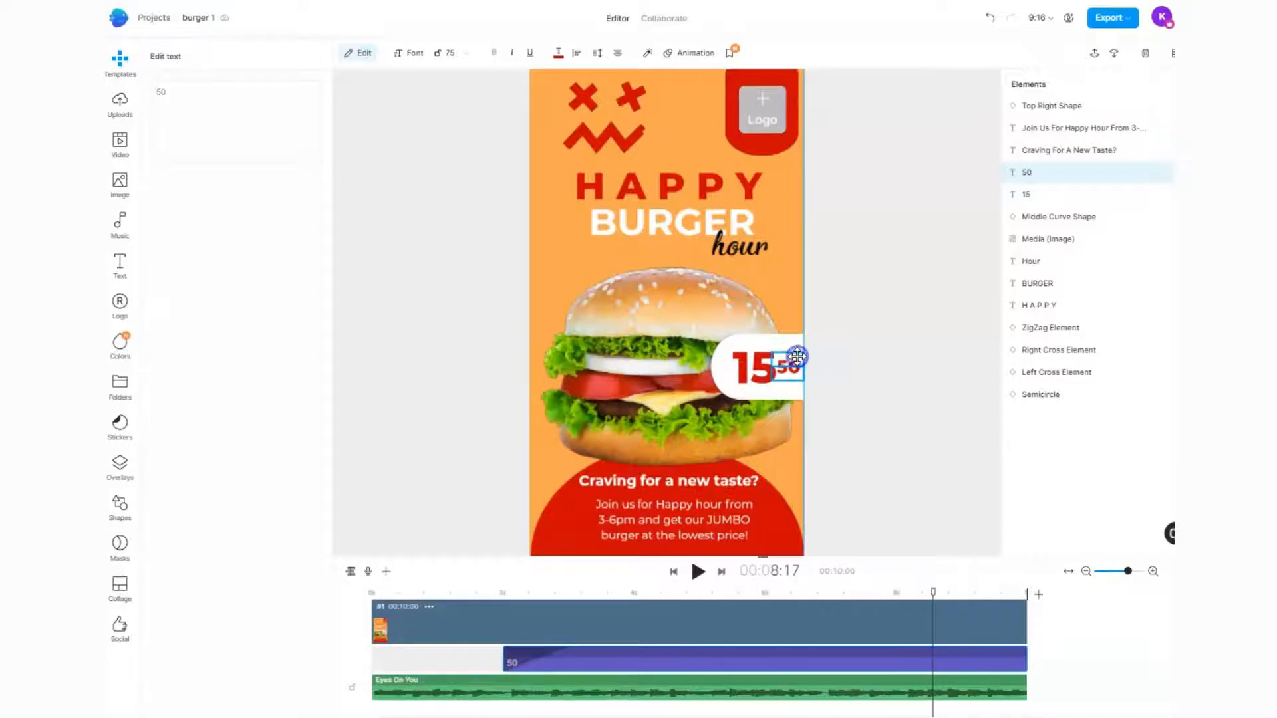
click(988, 17)
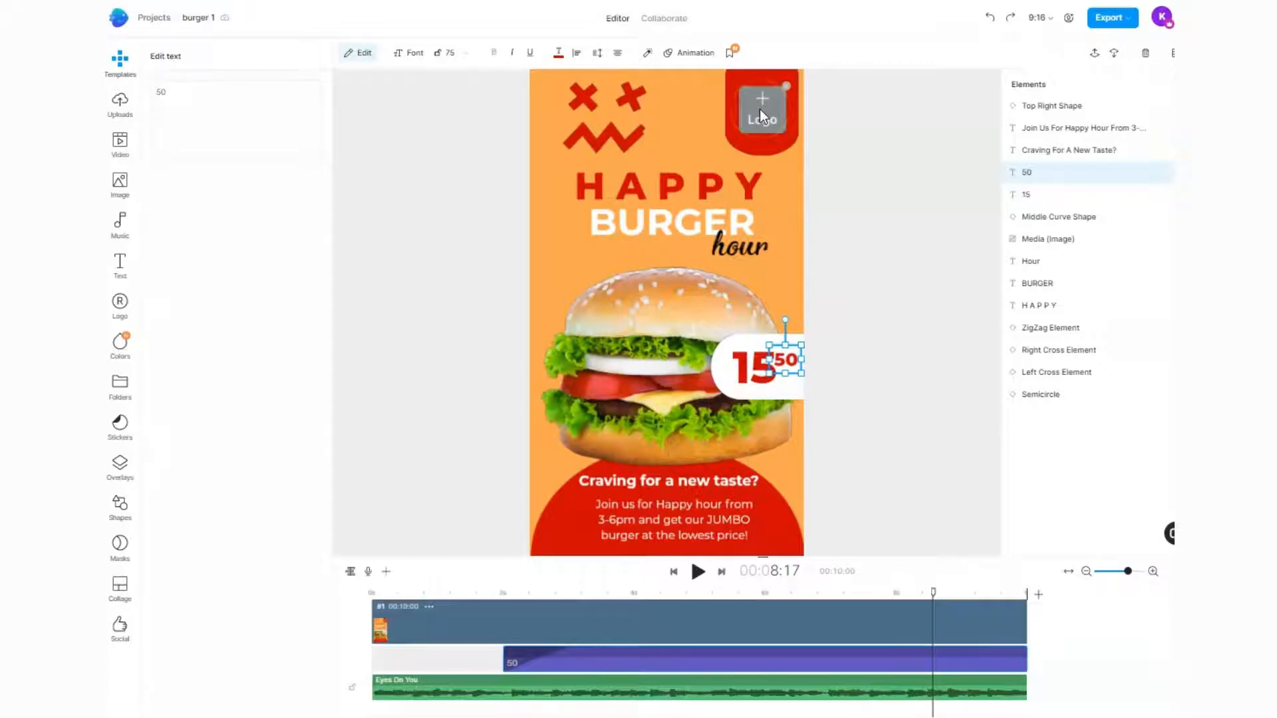
mouse_move(786, 91)
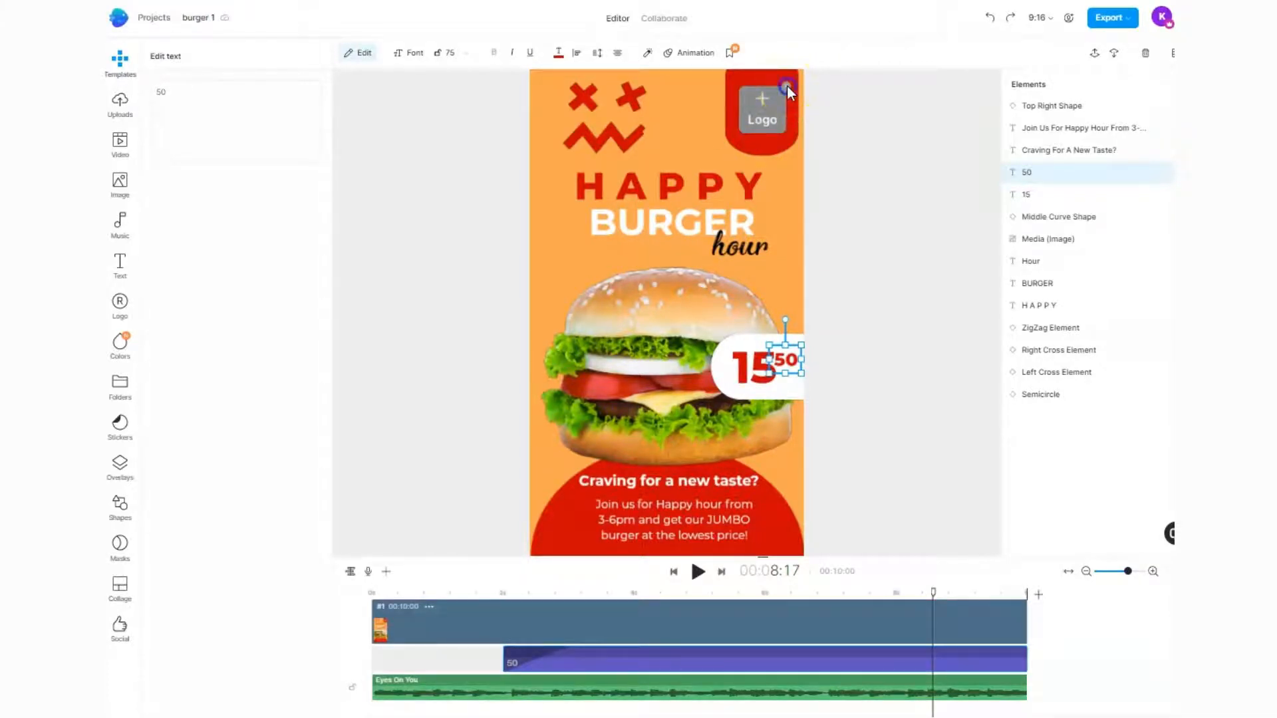
Delete the empty Logo placeholder from the selected scene only.
click(786, 88)
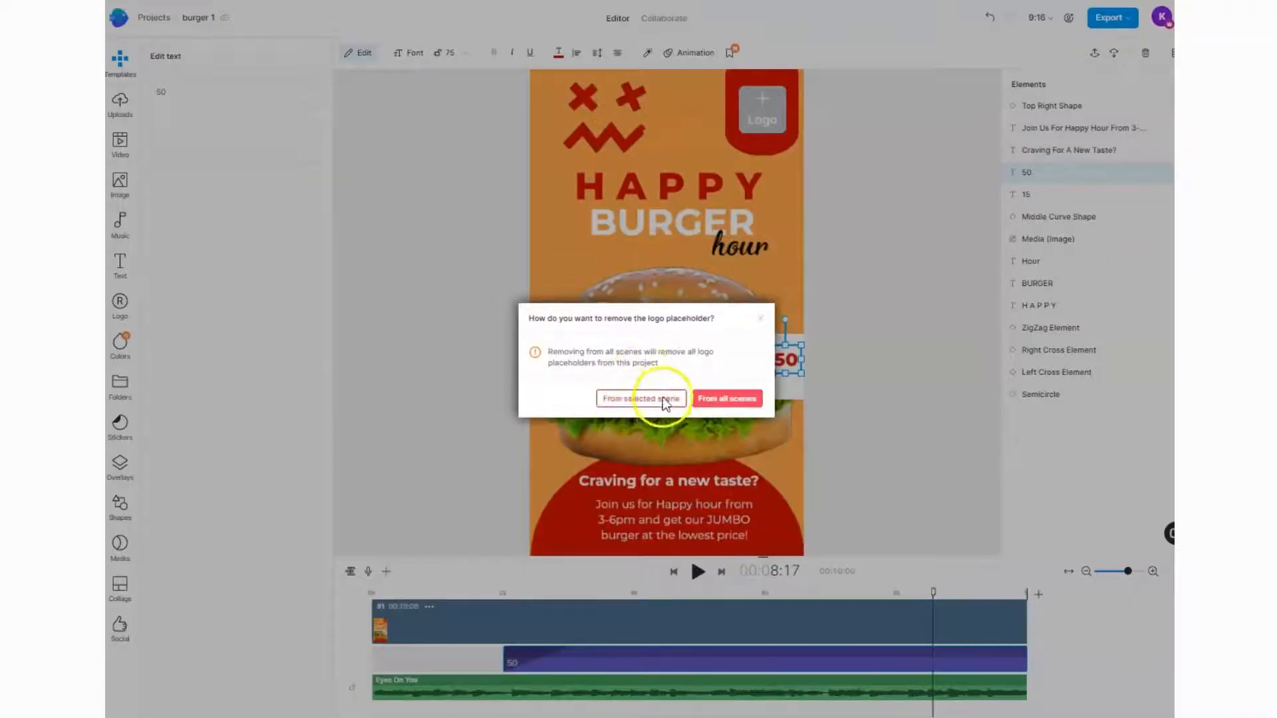
click(641, 398)
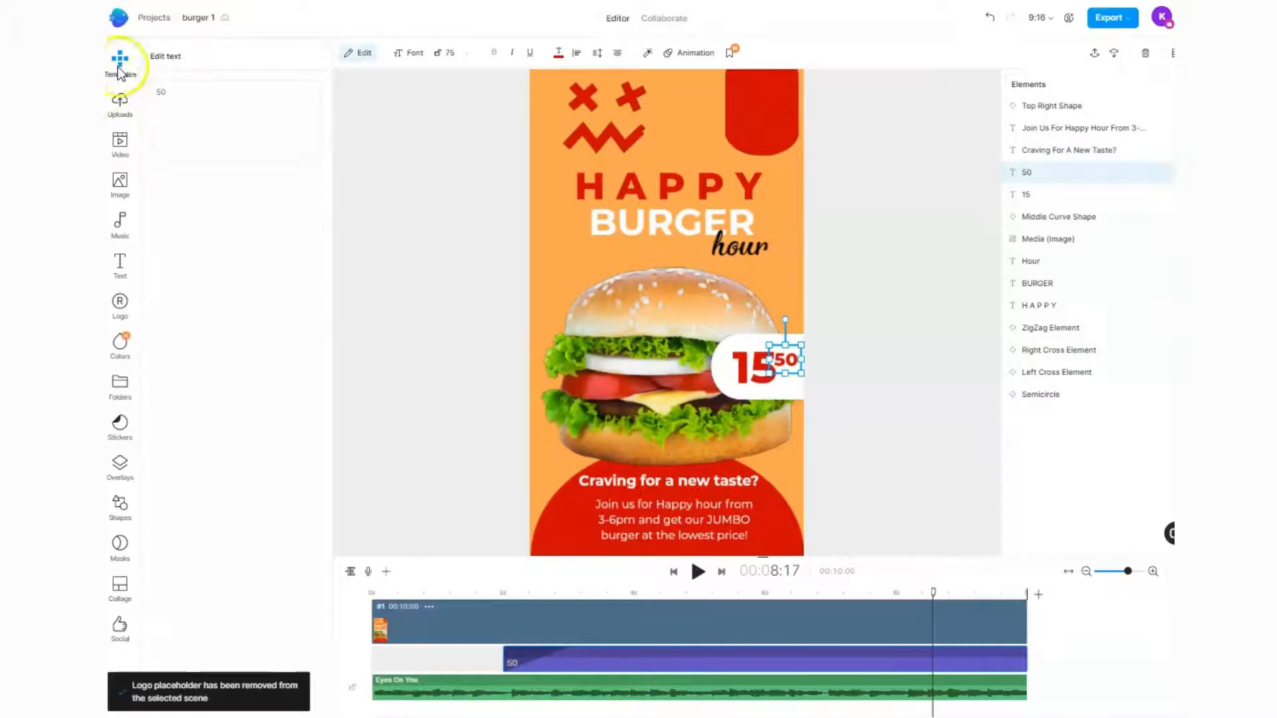
mouse_move(120, 350)
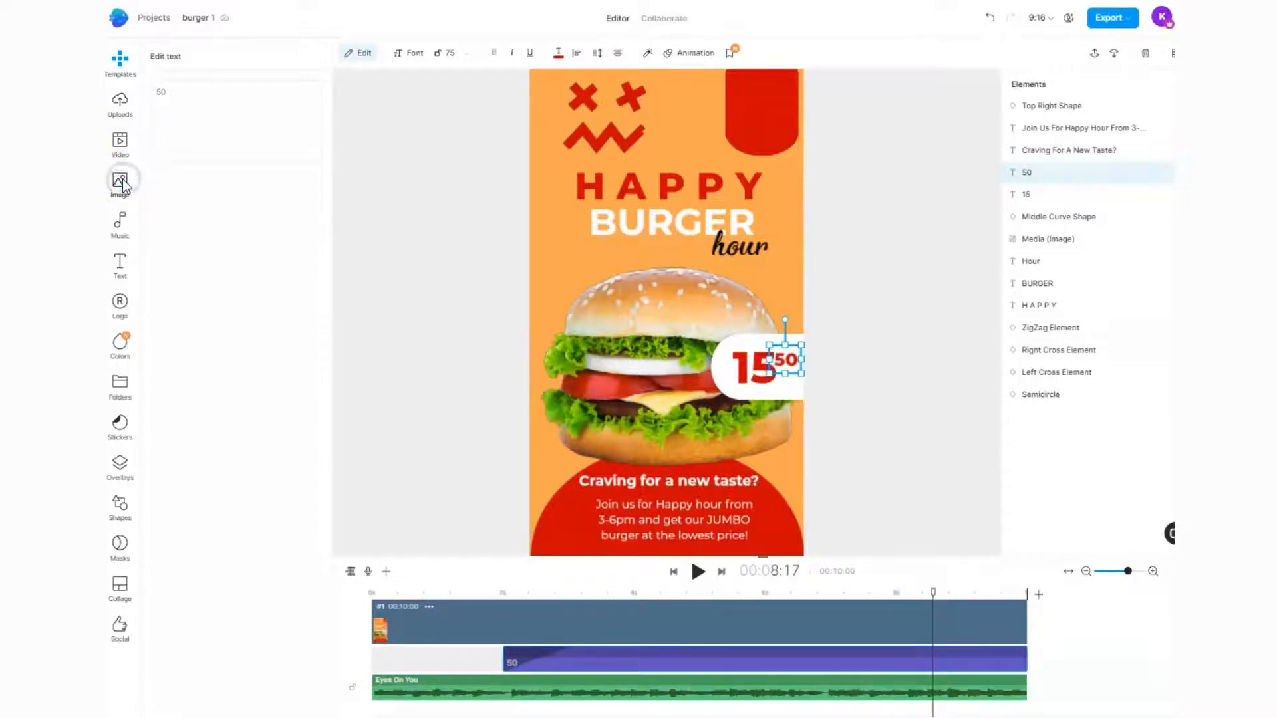
Search stock images for 'food' and 'burger', then stock videos for 'burger'.
click(120, 180)
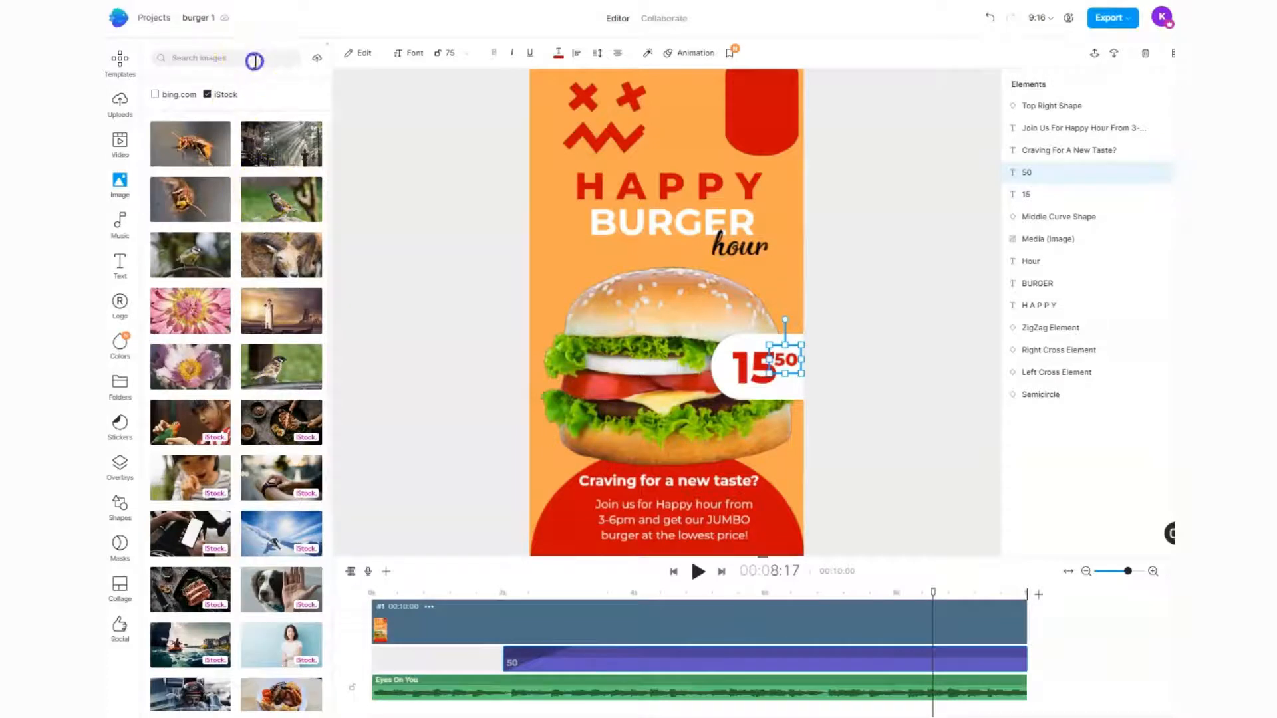
text(food)
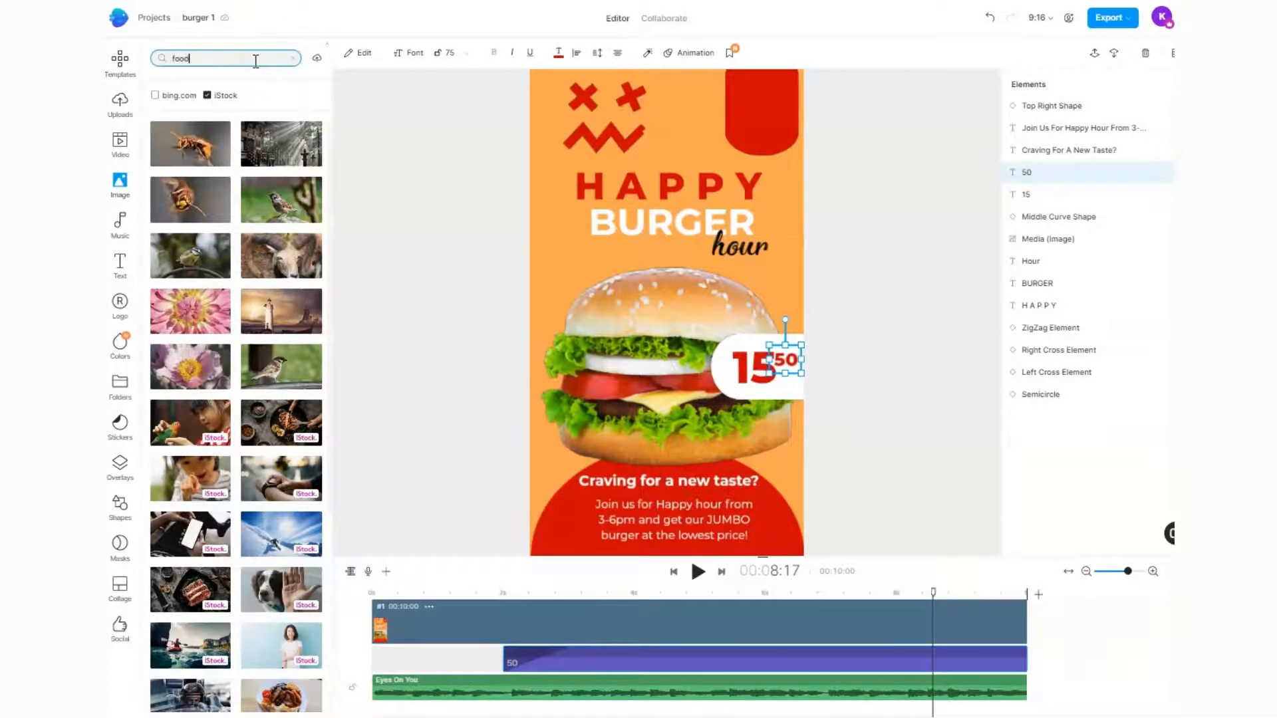
click(119, 184)
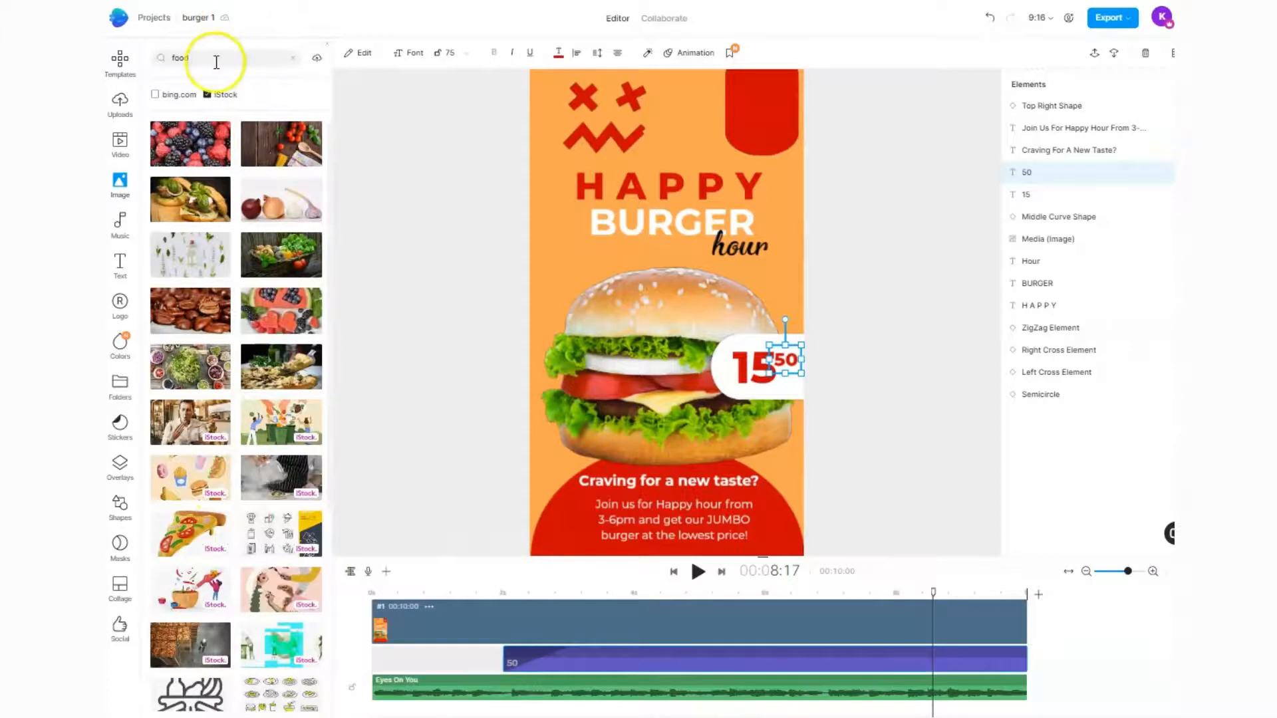
text(bu)
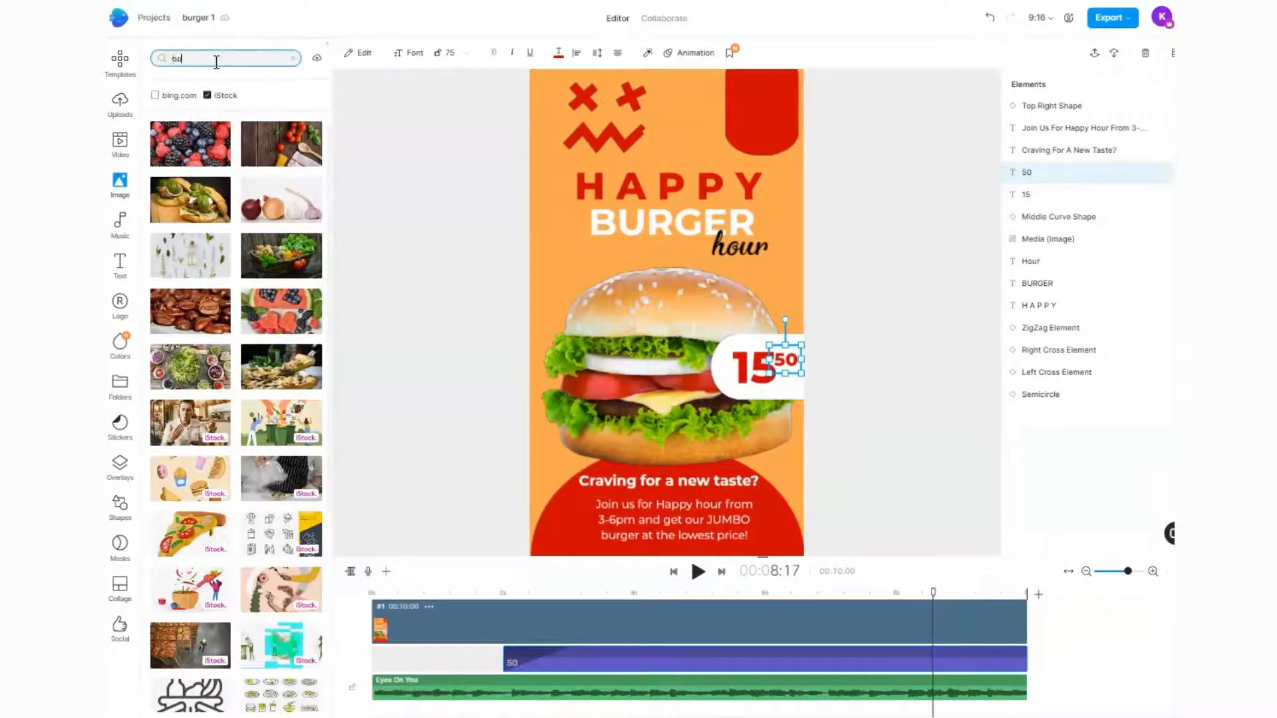
text(burger)
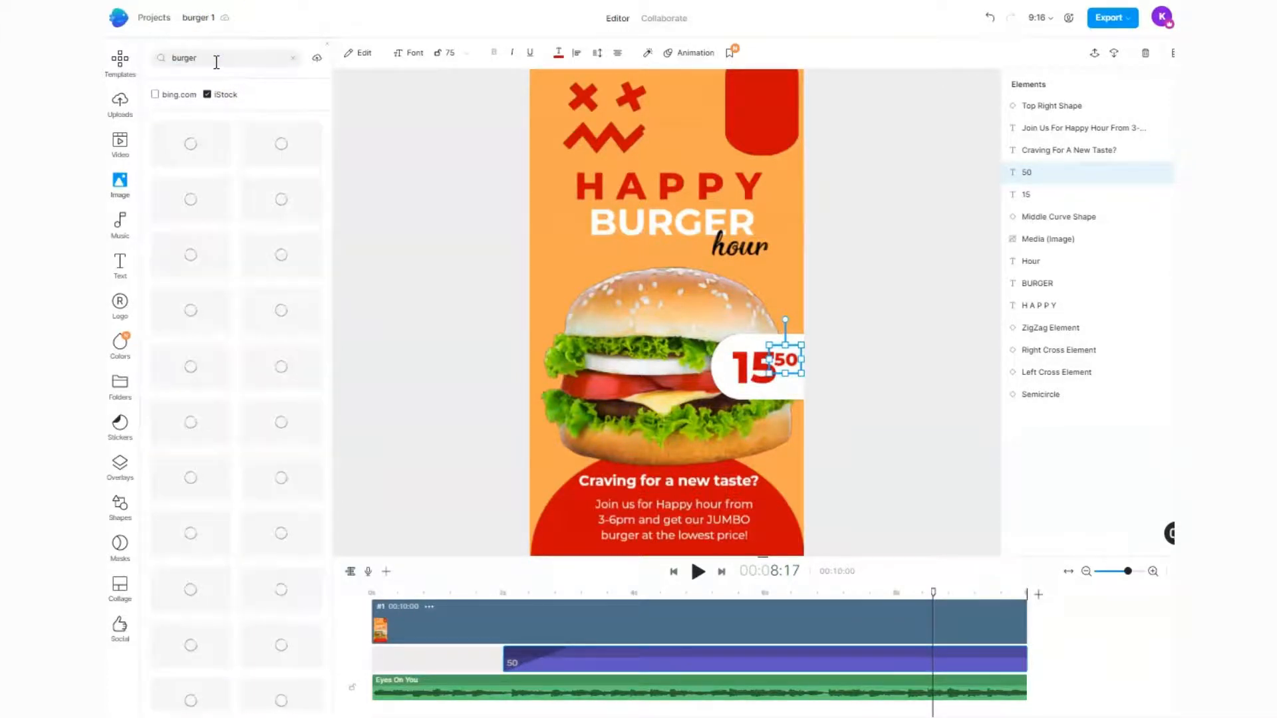
mouse_move(230, 314)
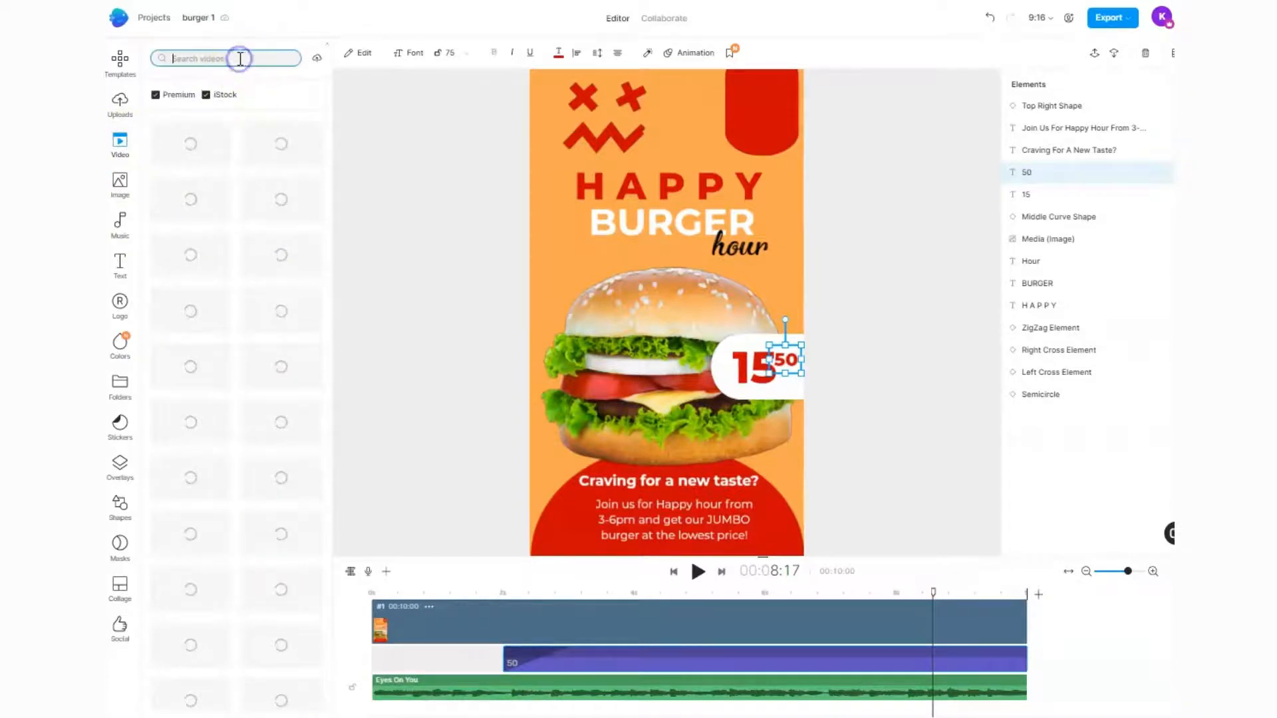
text(burger)
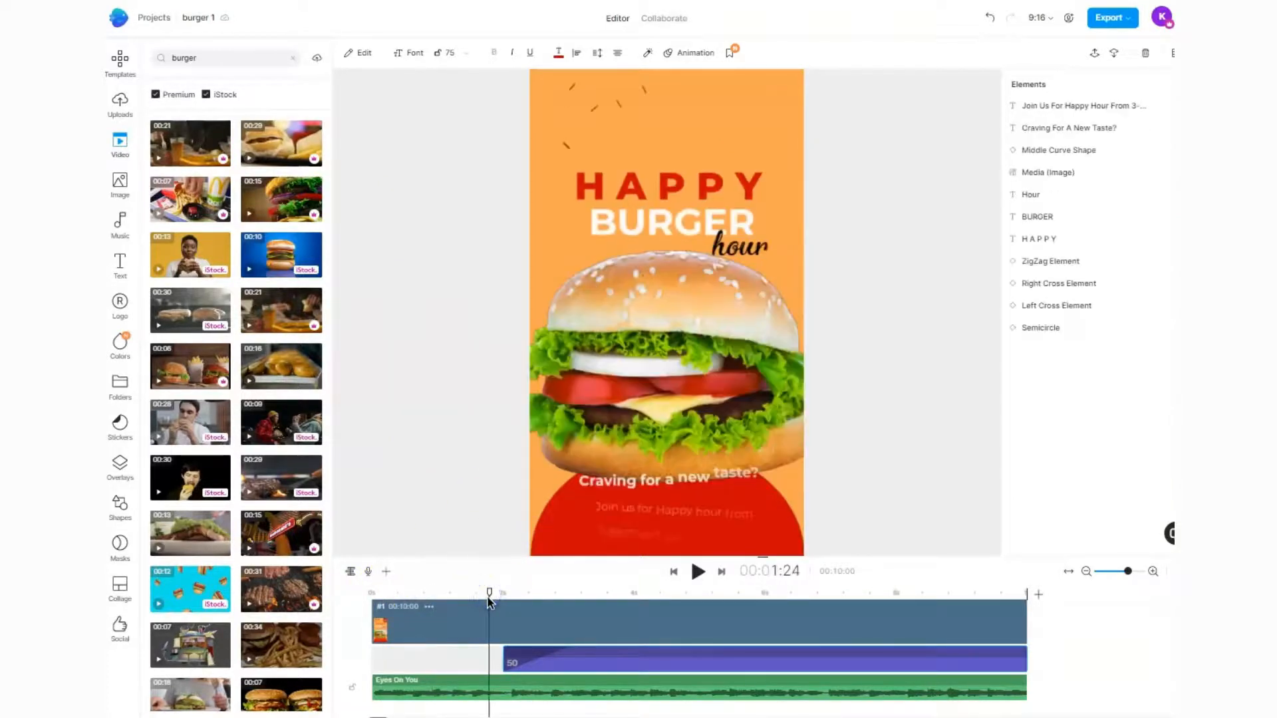
Edit the happy hour details text from 3-6pm to 2-4 pm and return the playhead to the start.
click(698, 571)
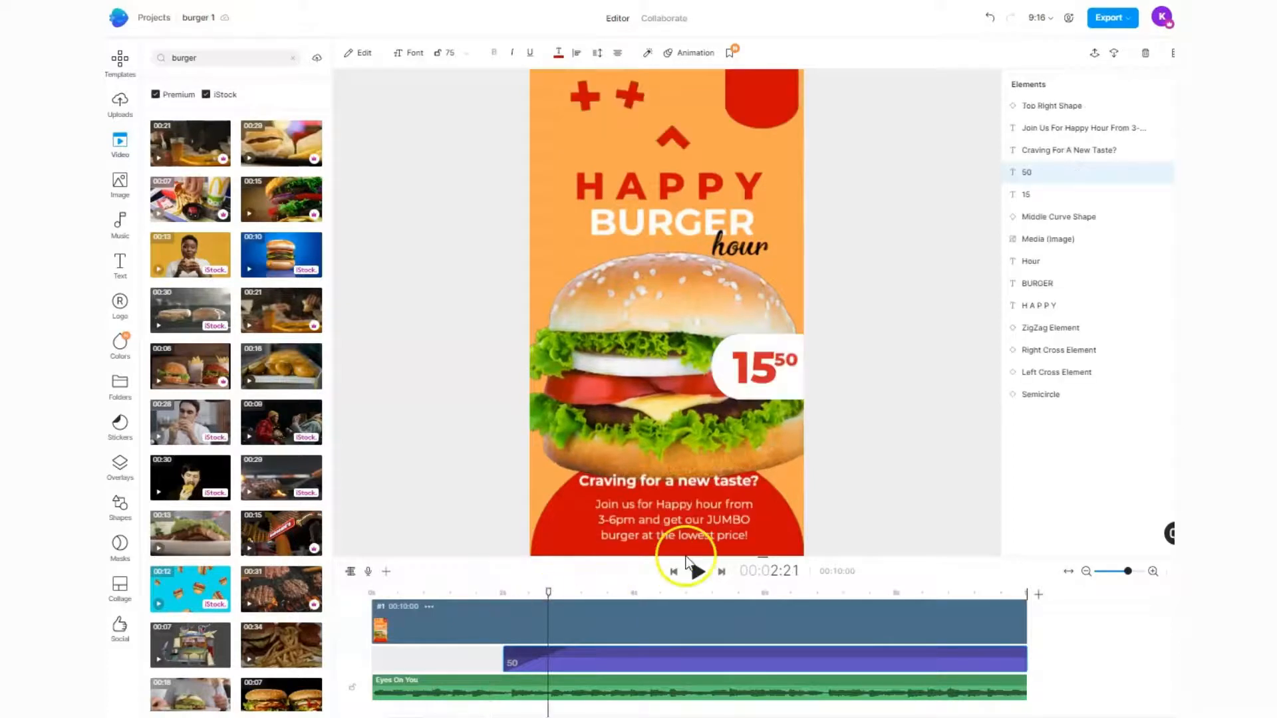
click(666, 521)
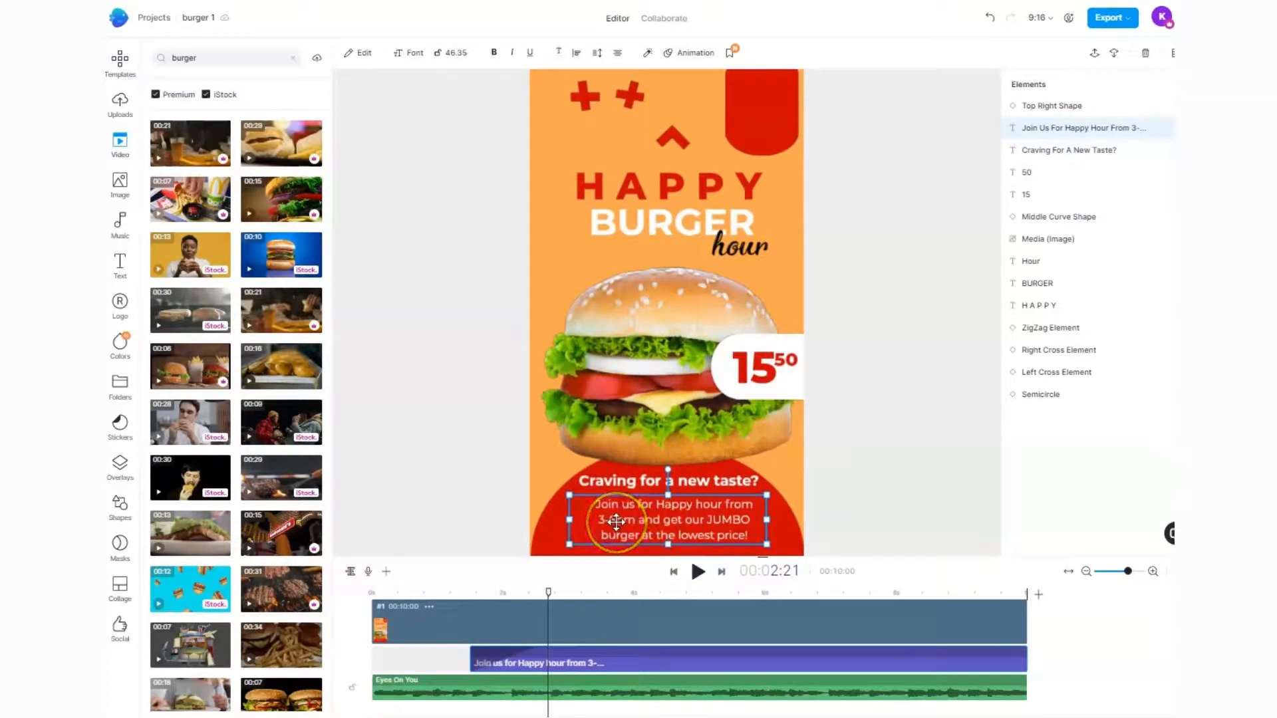
click(358, 53)
text(2)
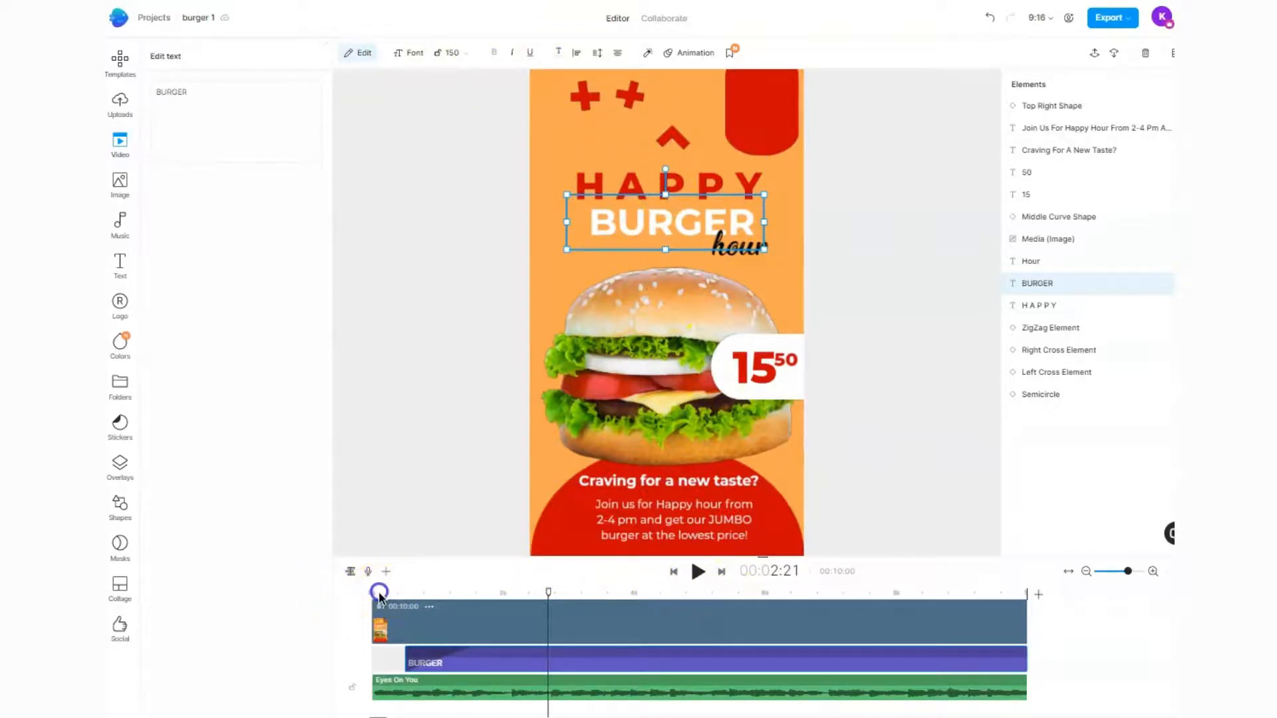
click(698, 571)
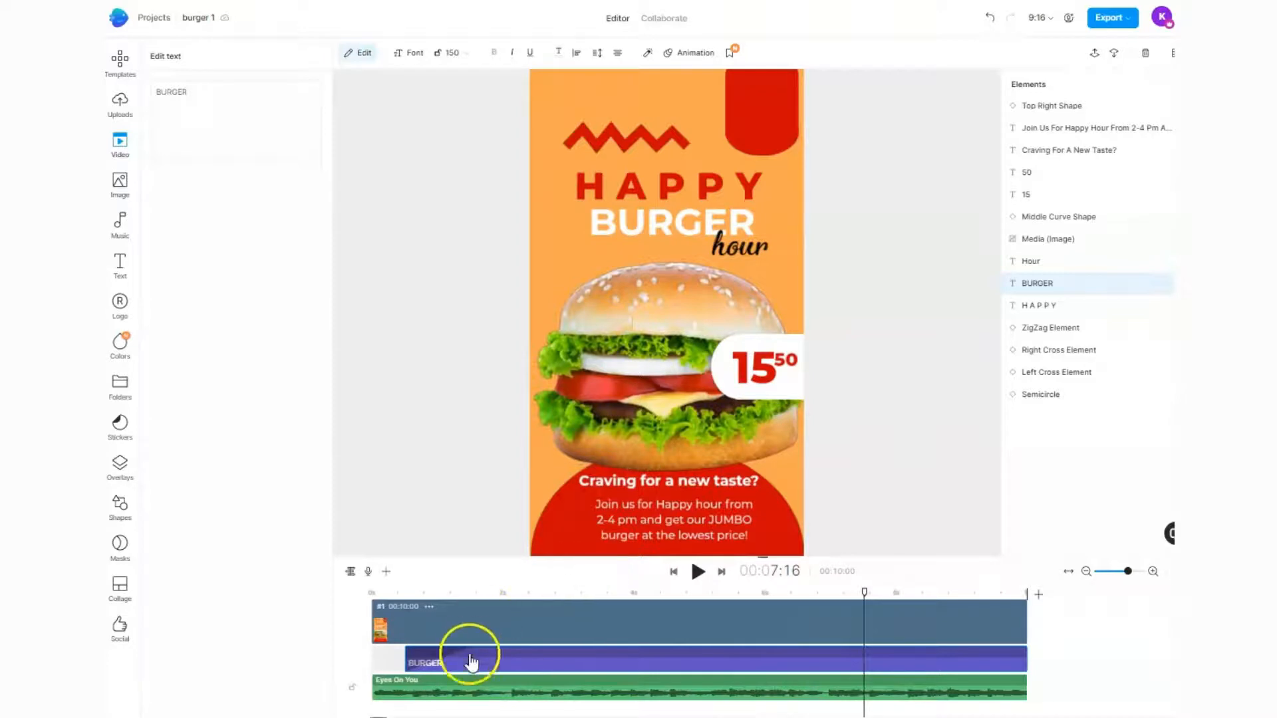
mouse_move(519, 696)
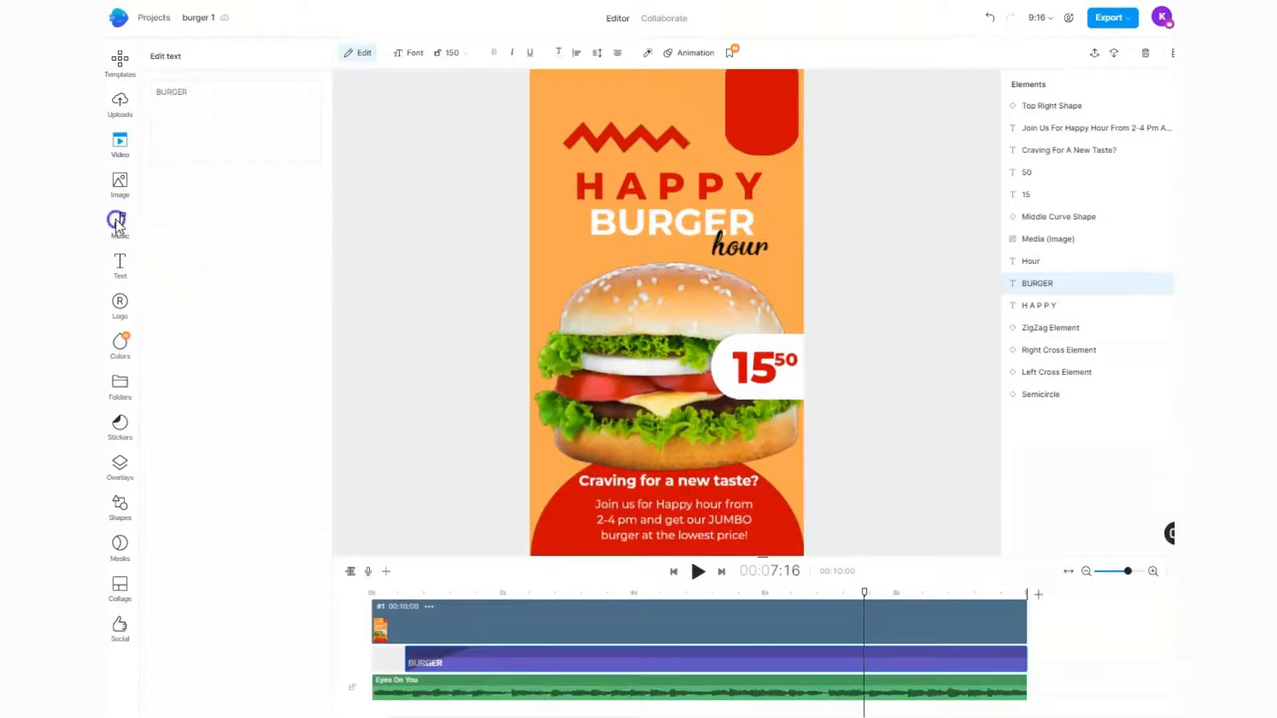
Add the rock track 'Working Class Stomp Rock' and open its volume and fade settings for a 2 s fade out.
click(120, 220)
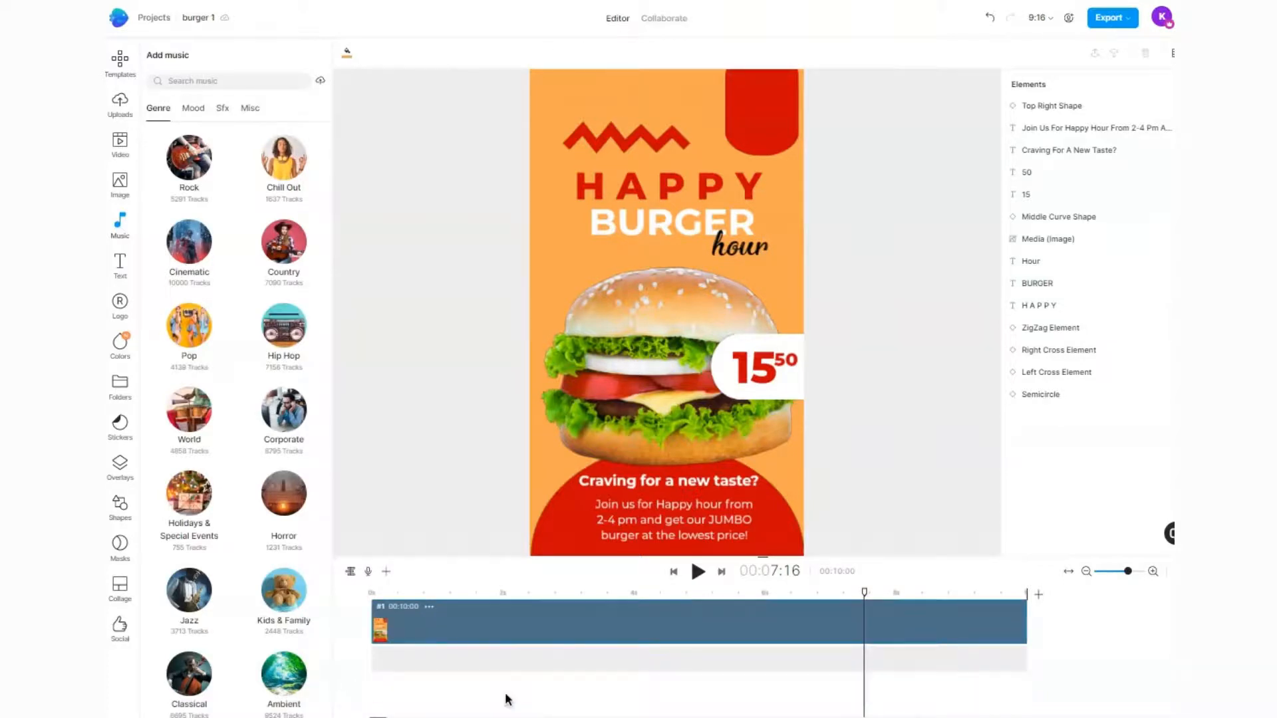
click(187, 157)
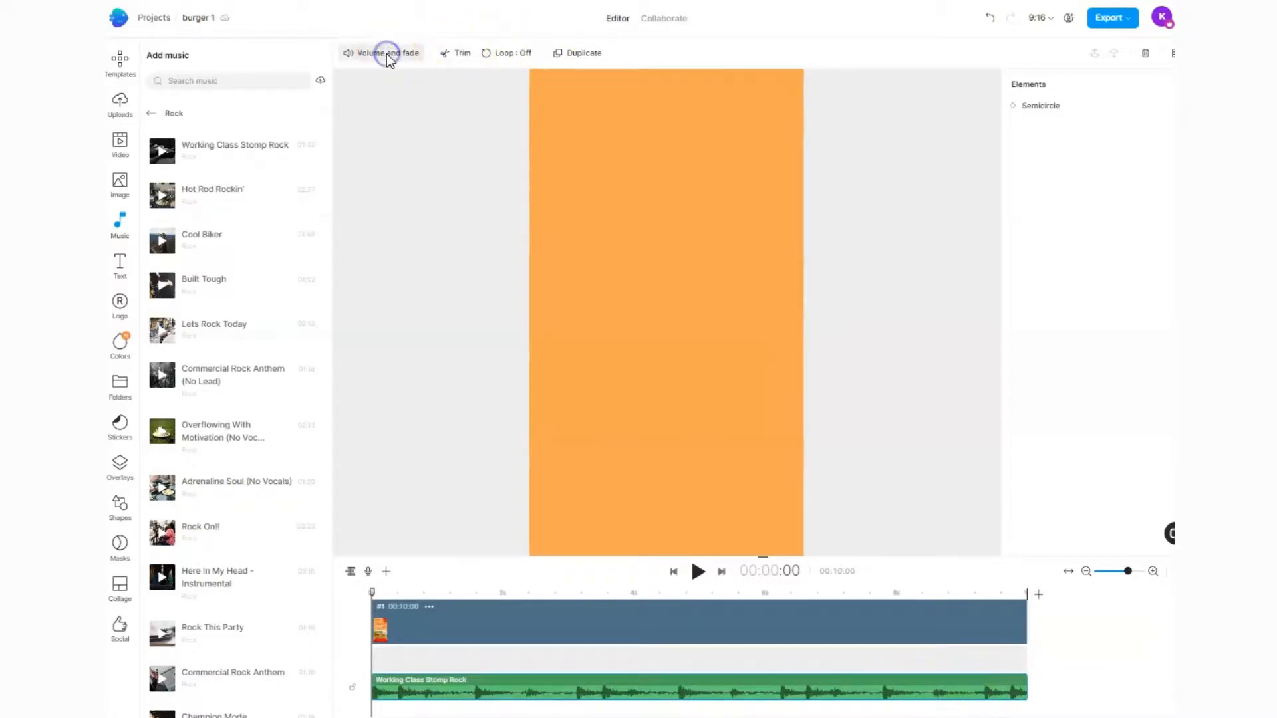
click(386, 52)
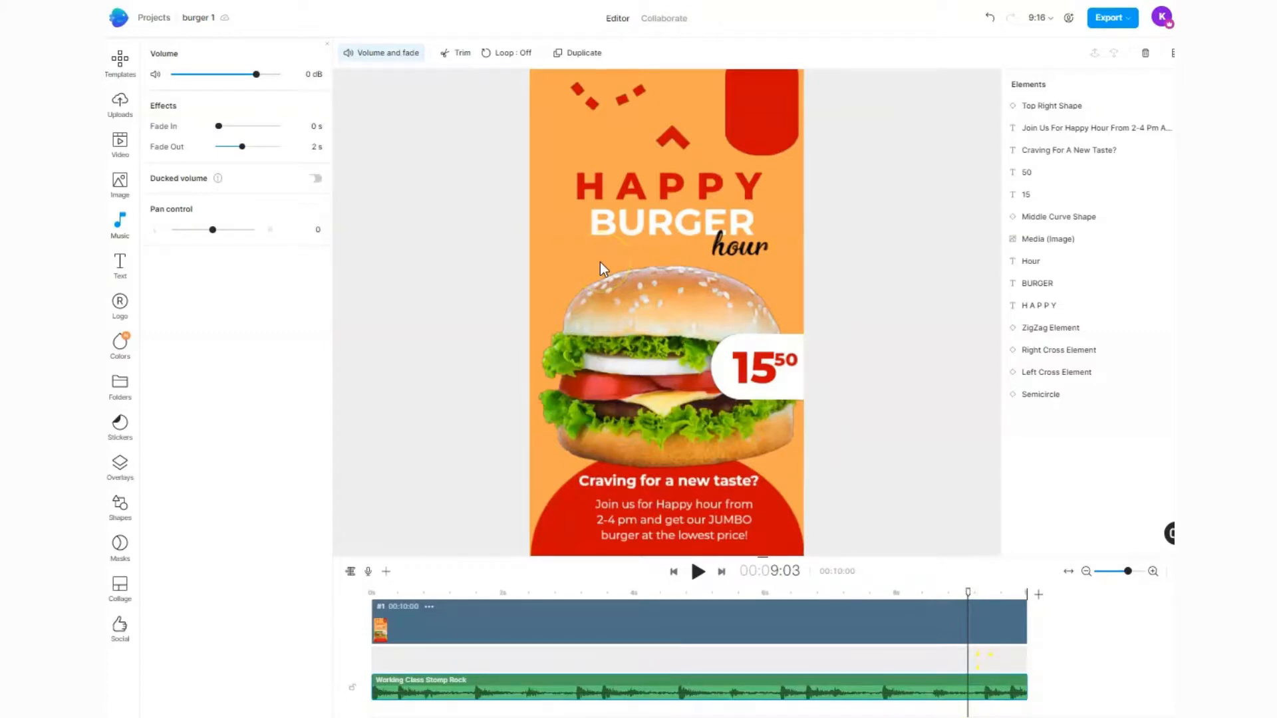
mouse_move(616, 252)
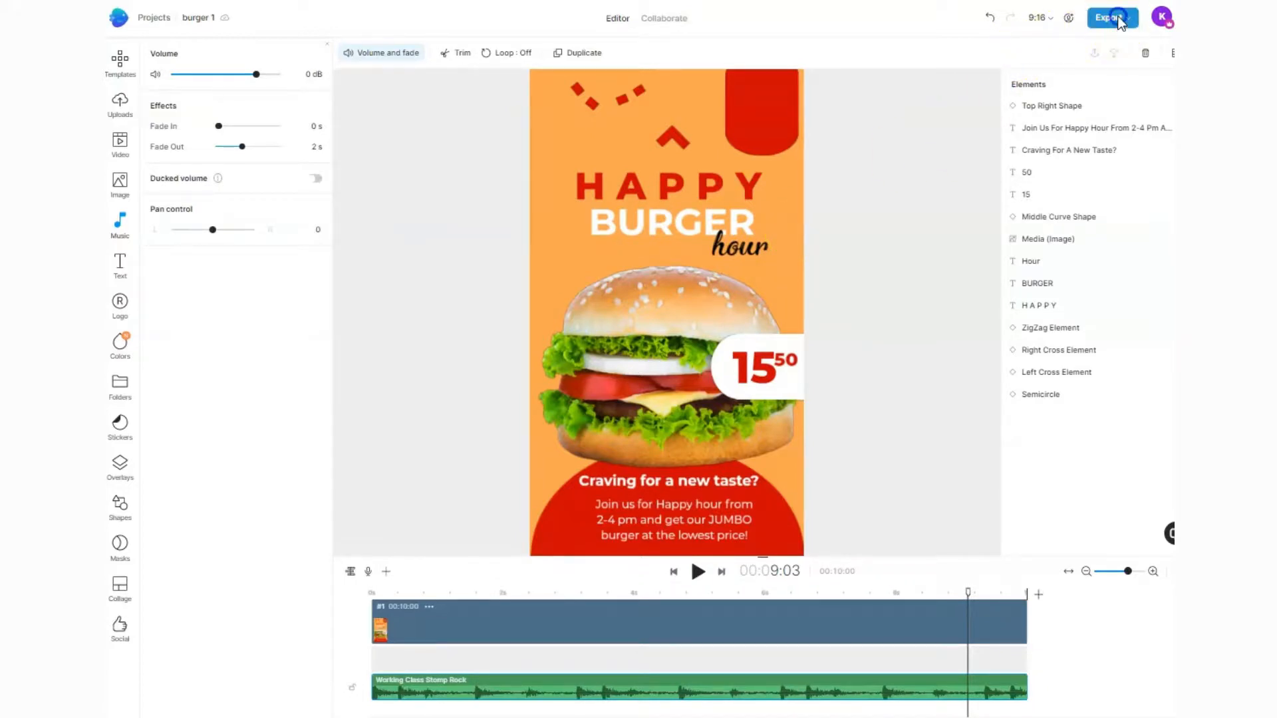
Bring up the export settings with 1080p Default quality for the promo.
click(1113, 18)
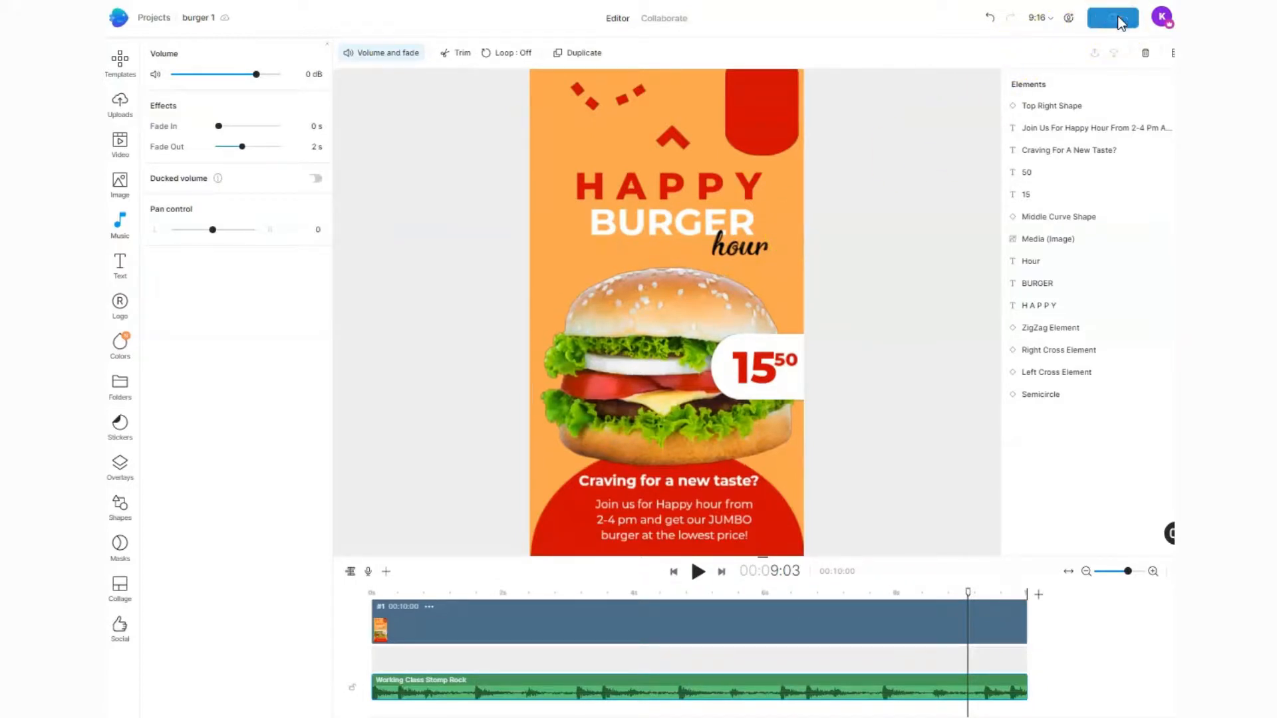
click(1112, 17)
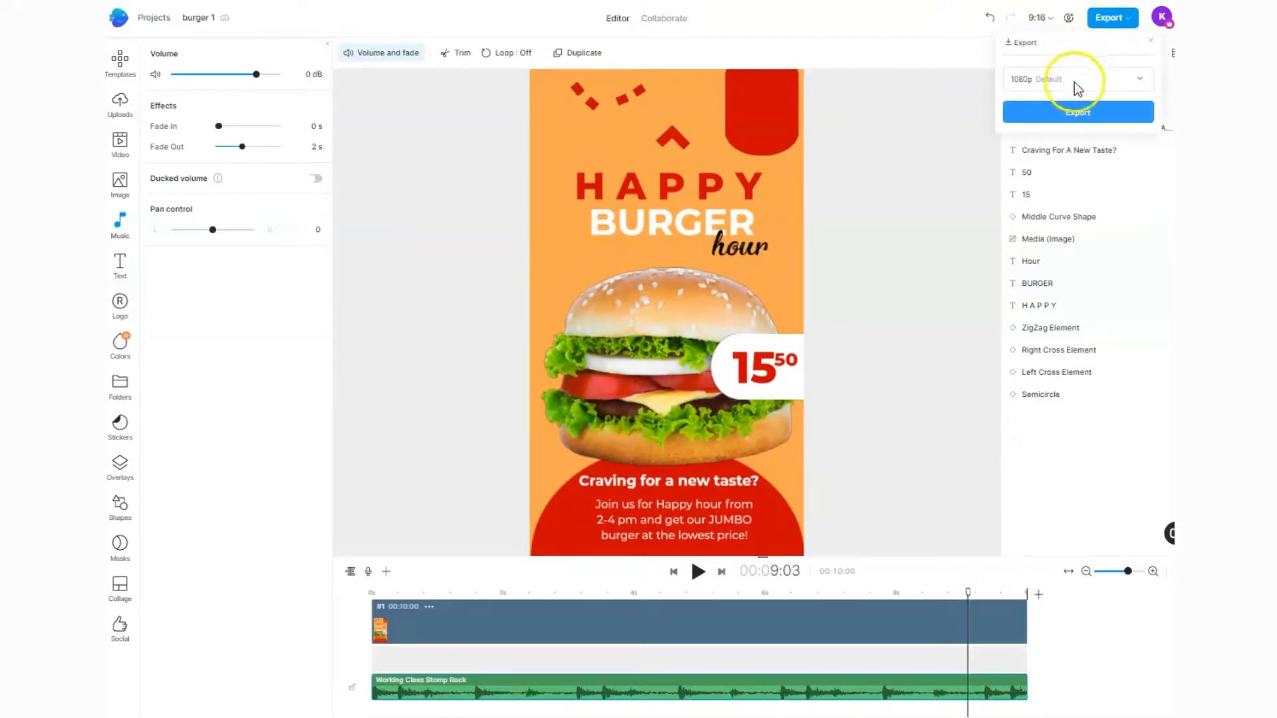
mouse_move(1093, 121)
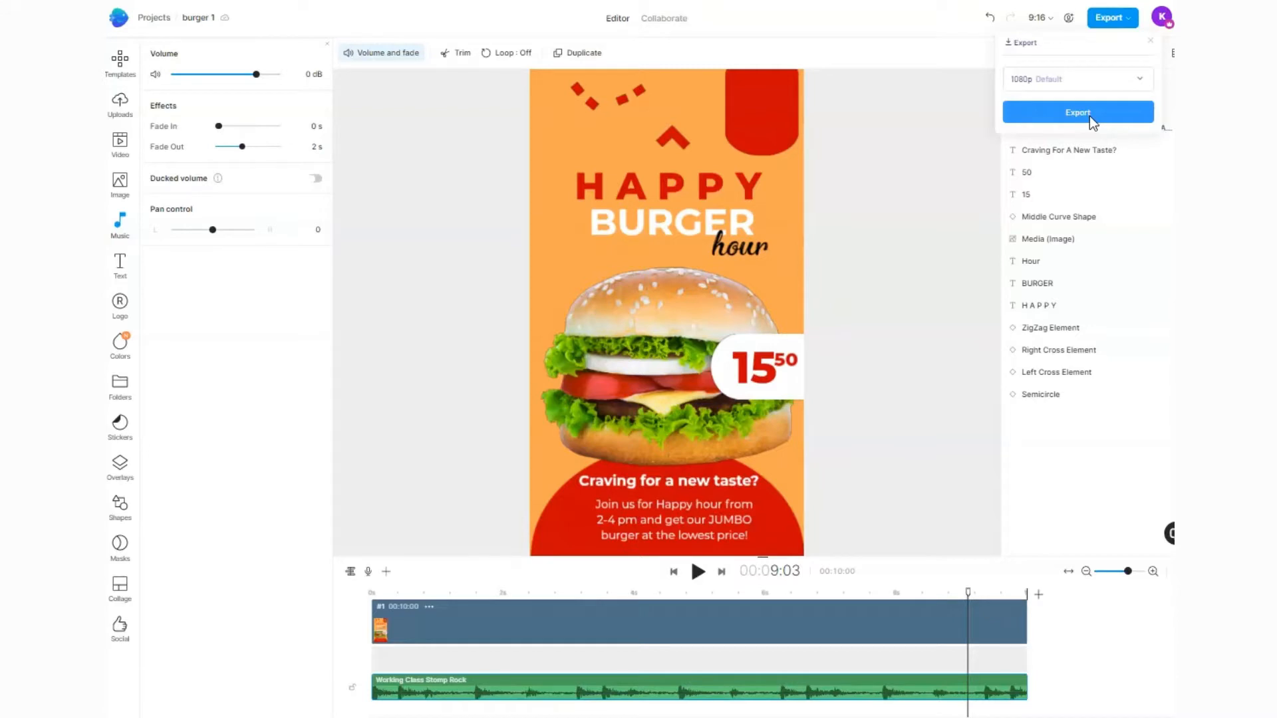
mouse_move(453, 181)
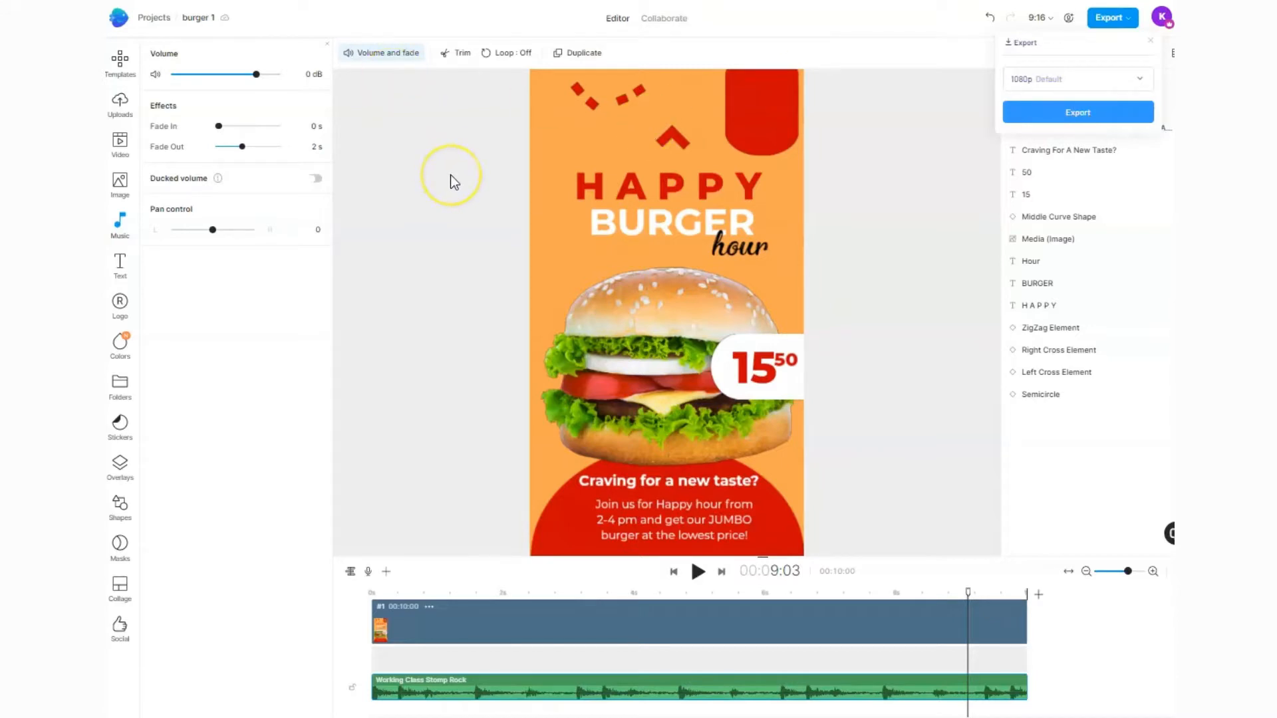